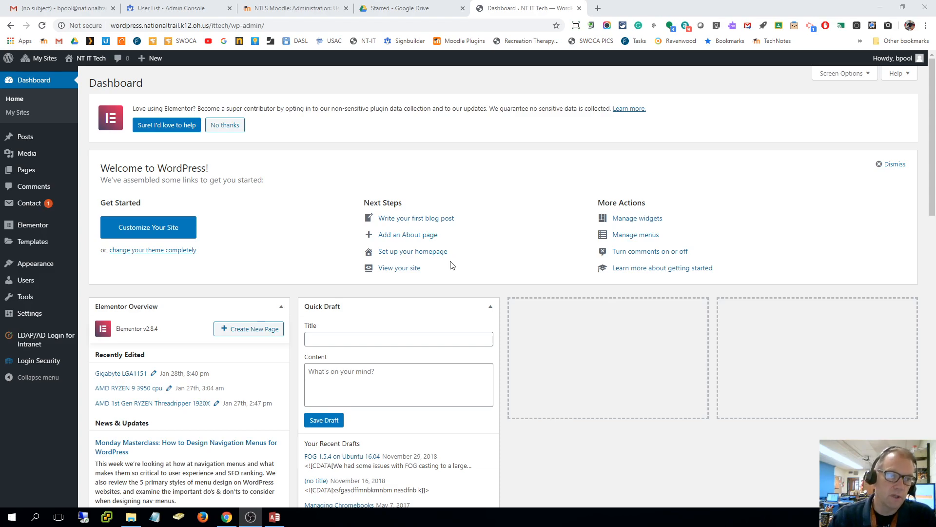
mouse_move(85, 63)
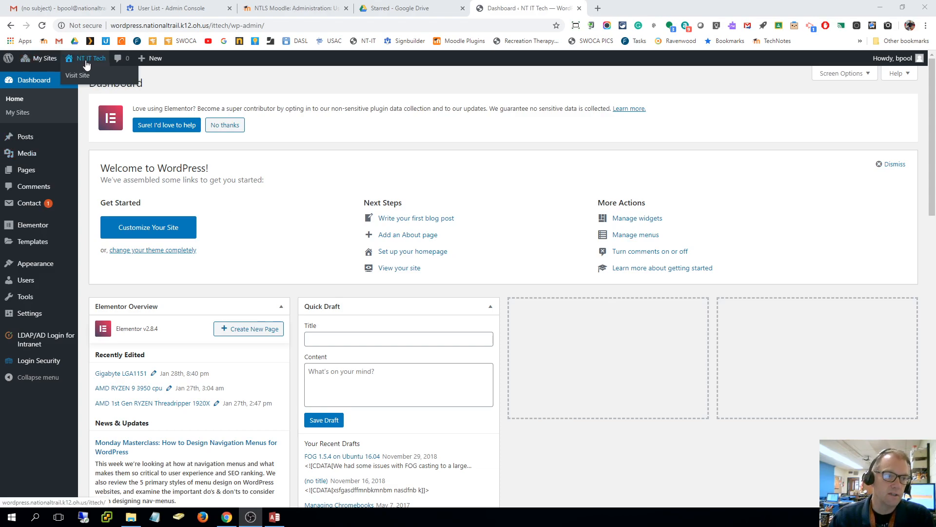
- Open the NT IT Tech site from the admin bar in a new tab, then go back to the Dashboard
click(77, 74)
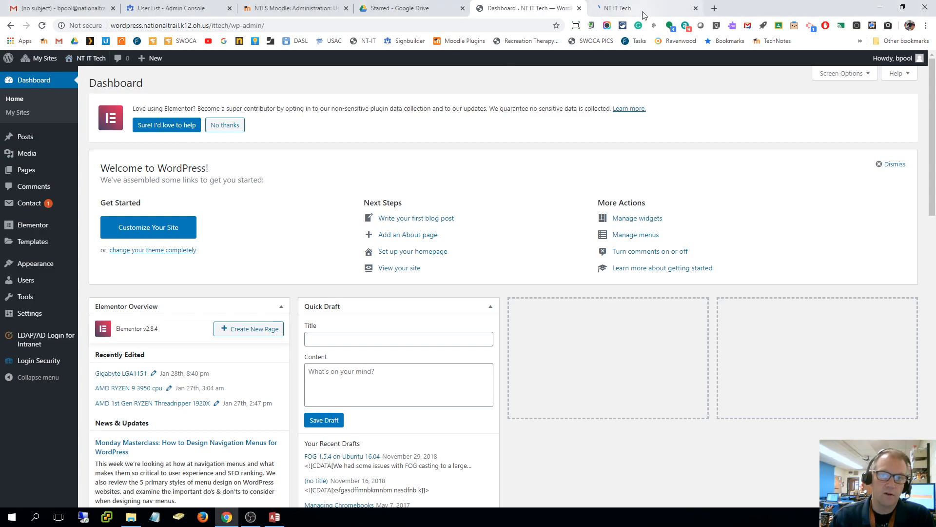
click(627, 7)
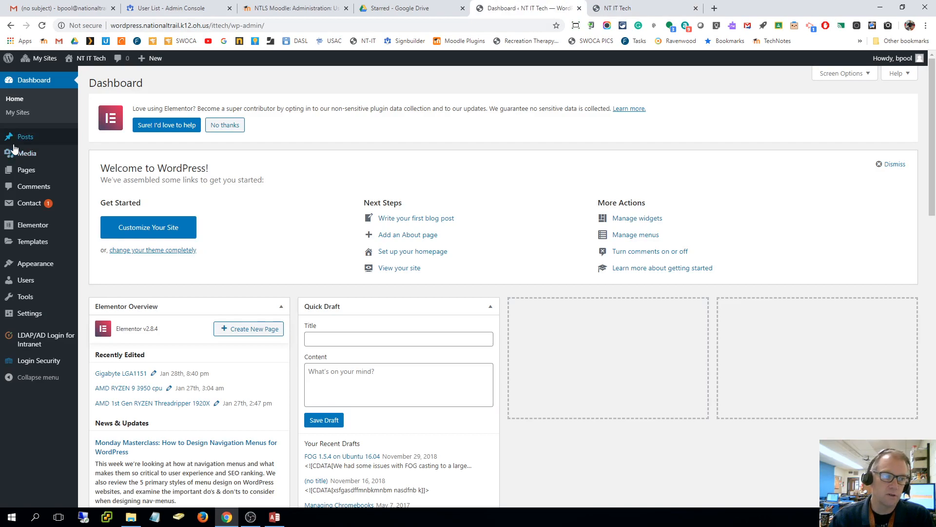
mouse_move(25, 136)
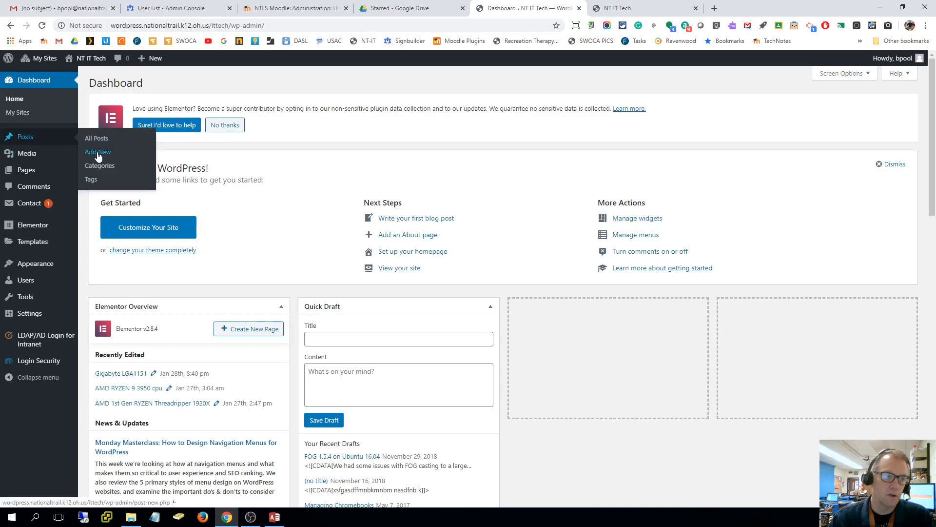
- Start a new post and bring up save options for the Capterra LMS chart image
click(98, 151)
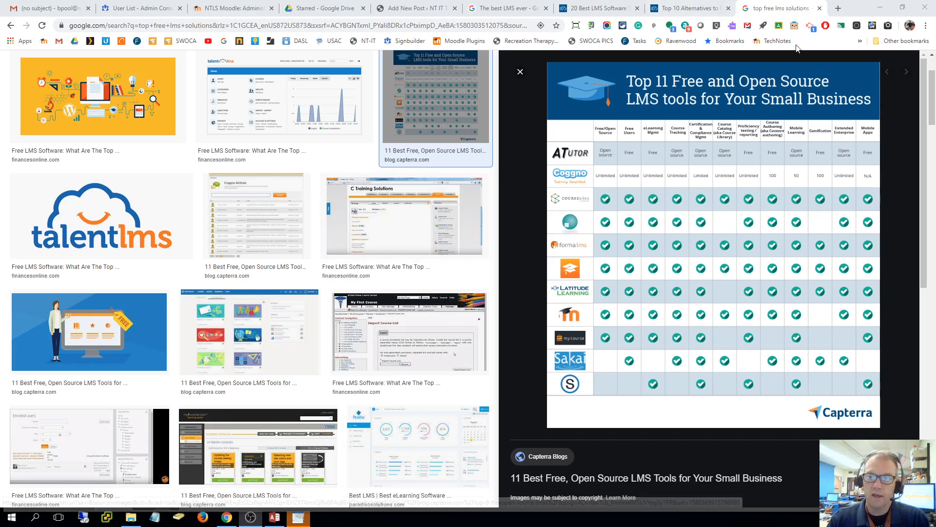
mouse_move(415, 8)
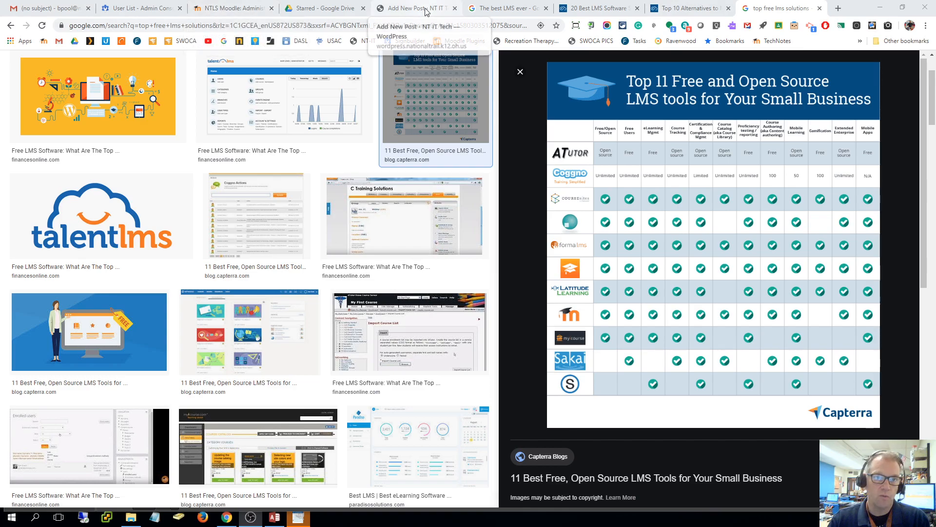
right_click(700, 212)
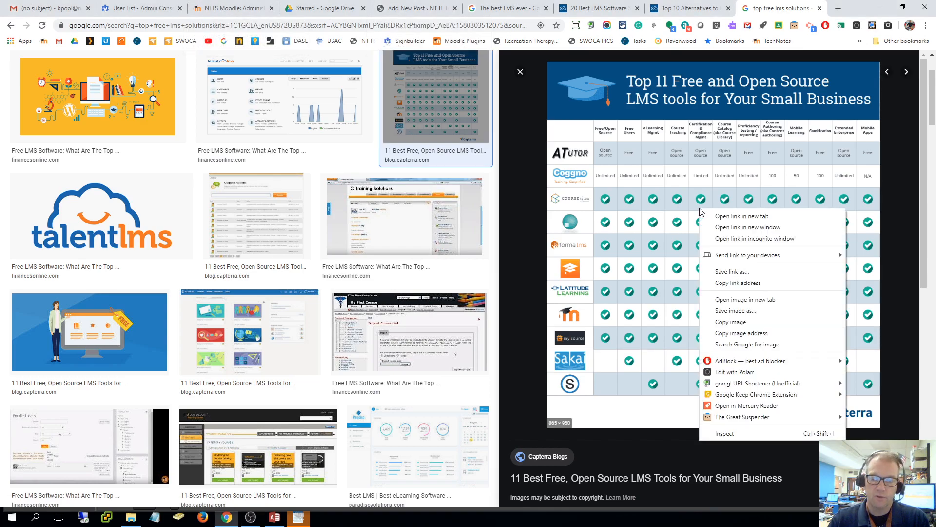
mouse_move(460, 67)
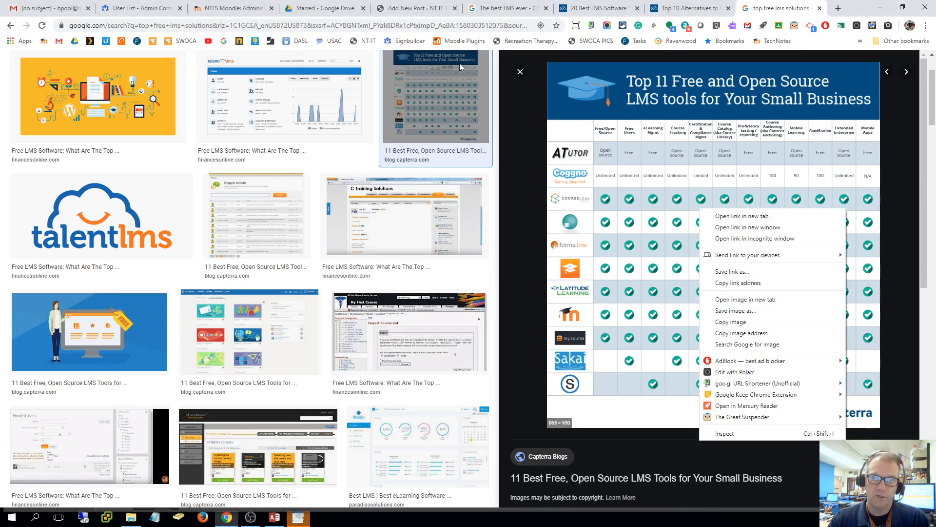
- Return to the Moodle post draft and place the cursor below the paragraph
click(412, 8)
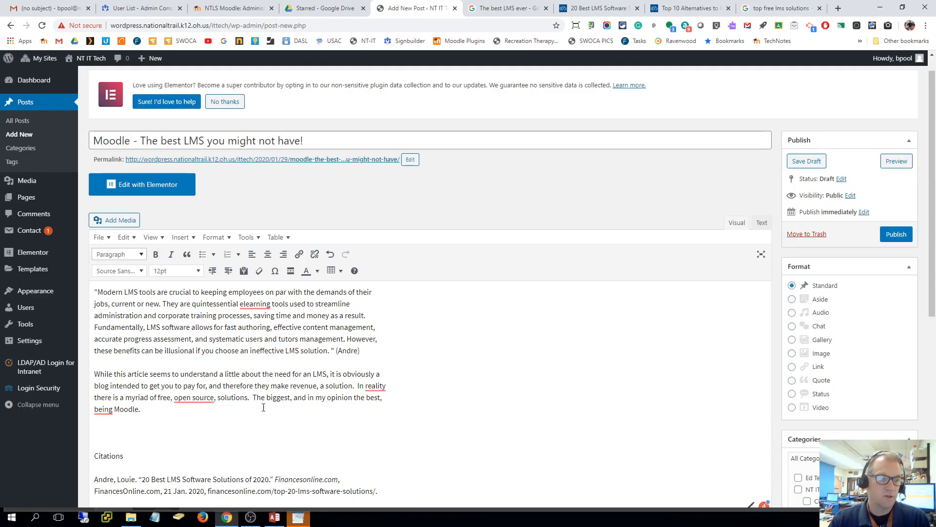
scroll(down, 3)
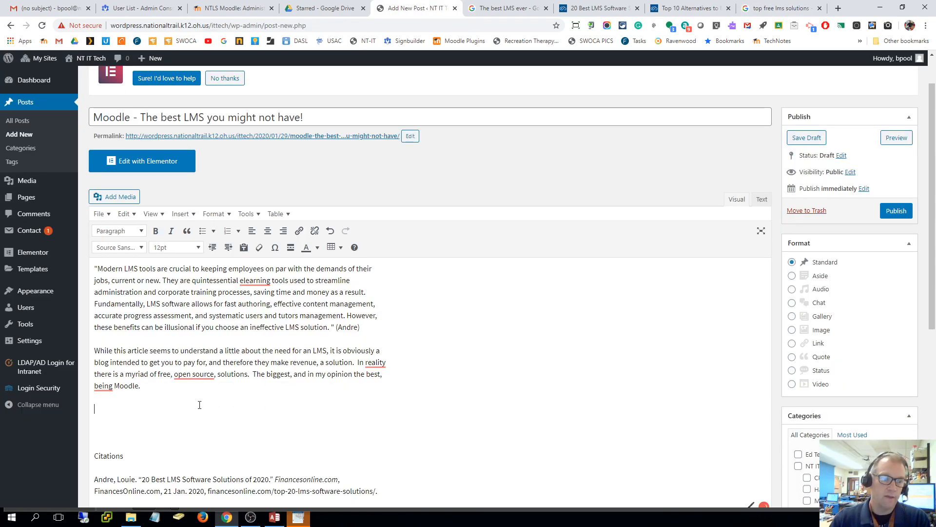
mouse_move(209, 402)
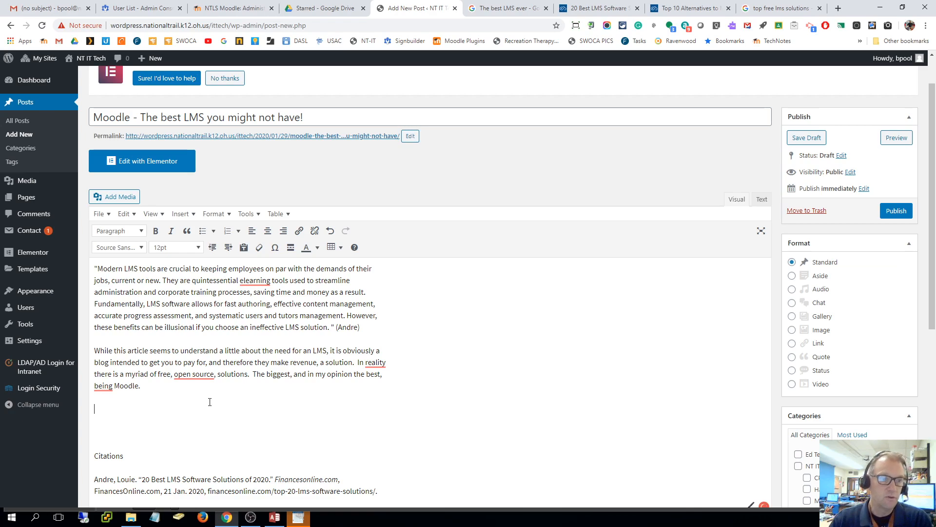
click(181, 214)
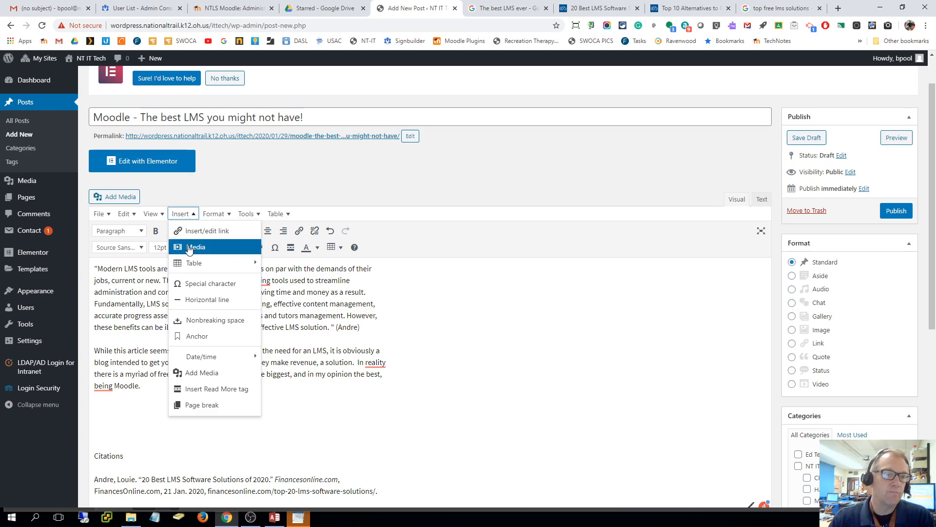
- Inspect the Insert Media embed and advanced settings, then cancel without inserting
click(195, 247)
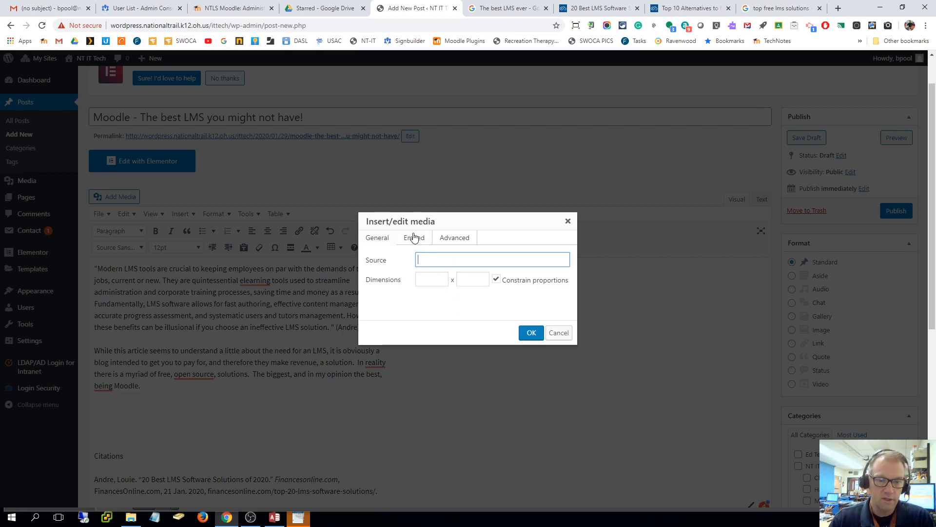
mouse_move(411, 237)
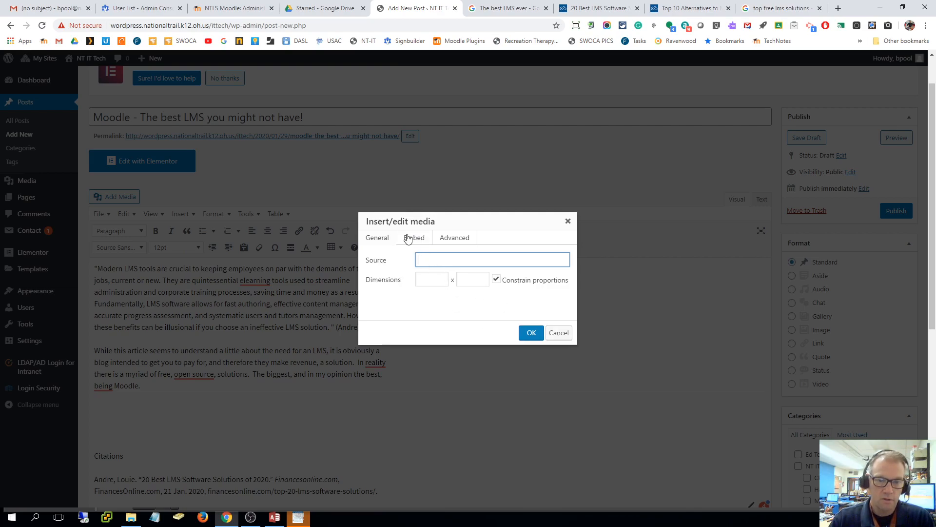
click(454, 237)
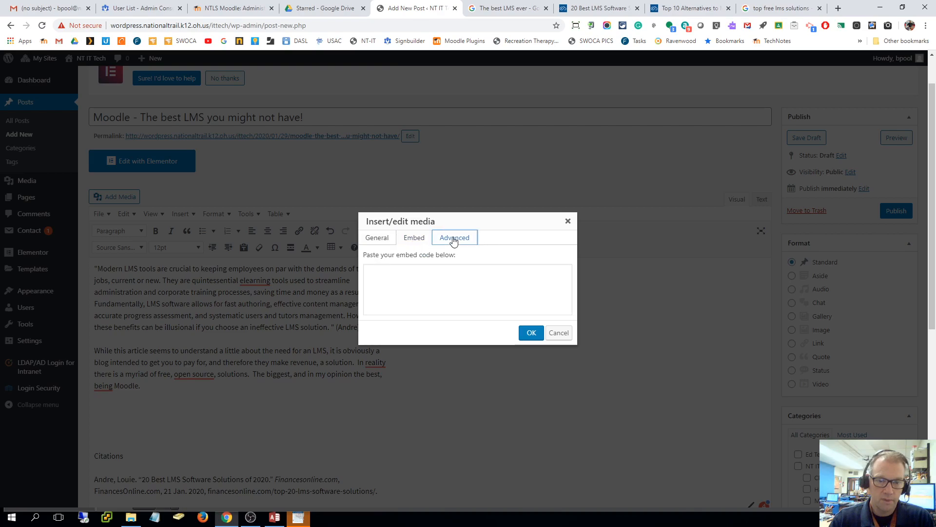
click(377, 237)
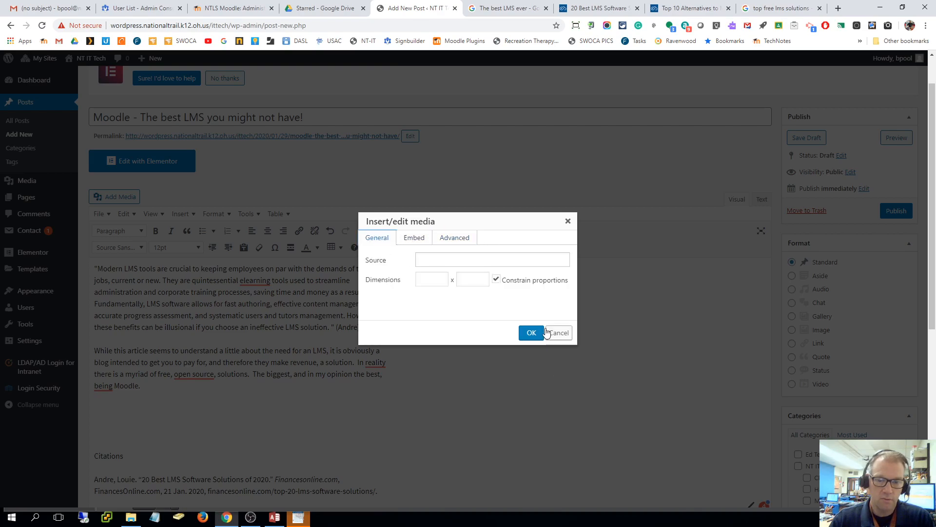
click(559, 333)
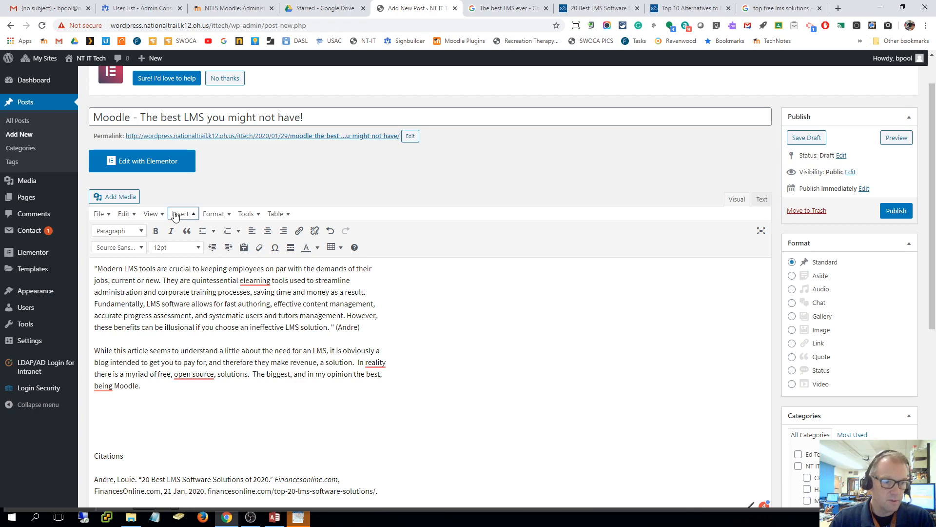
click(181, 213)
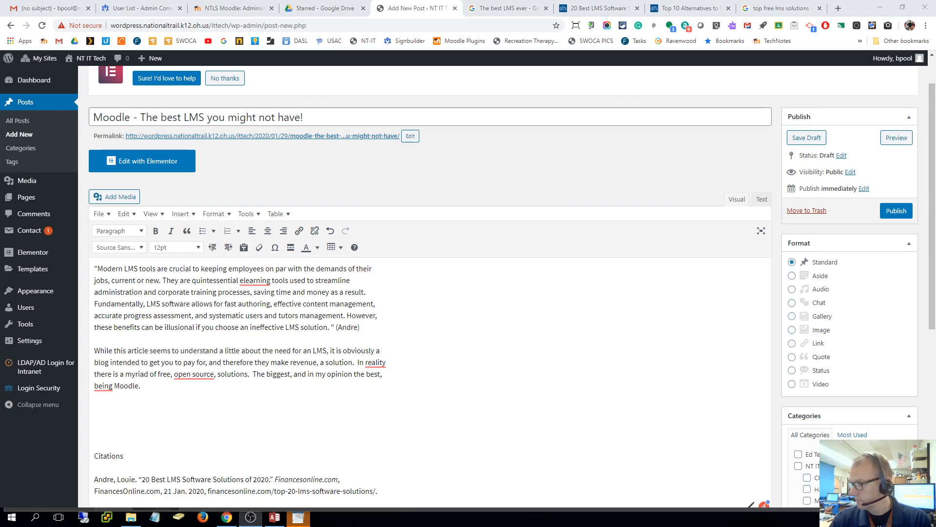
mouse_move(114, 173)
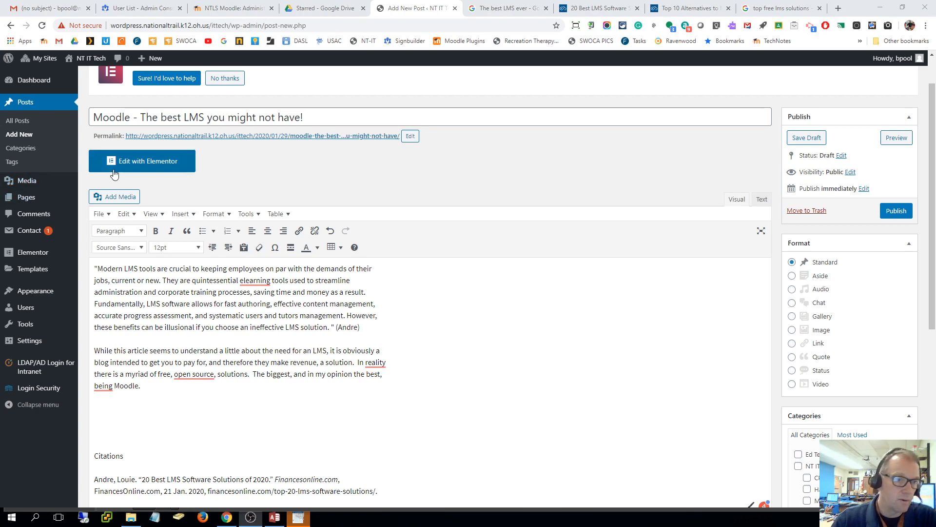
- Upload Top-11-Free-and-Open-Source-LMS-tools.png from the Wordpress folder on drive E
click(114, 196)
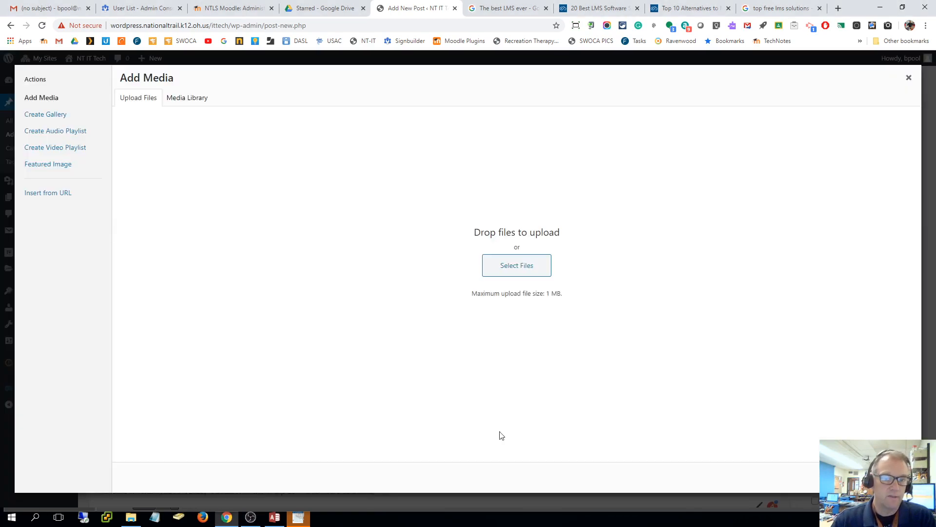
mouse_move(442, 351)
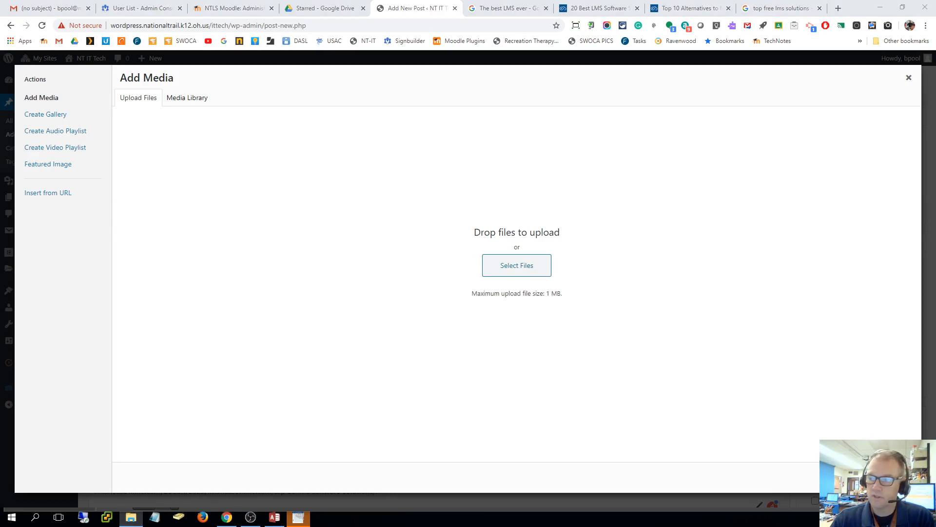
click(515, 266)
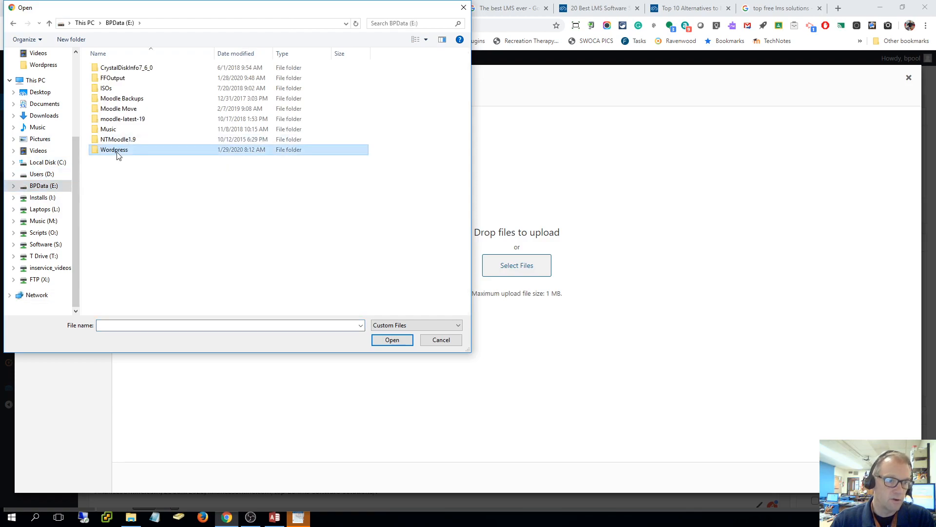
double_click(114, 149)
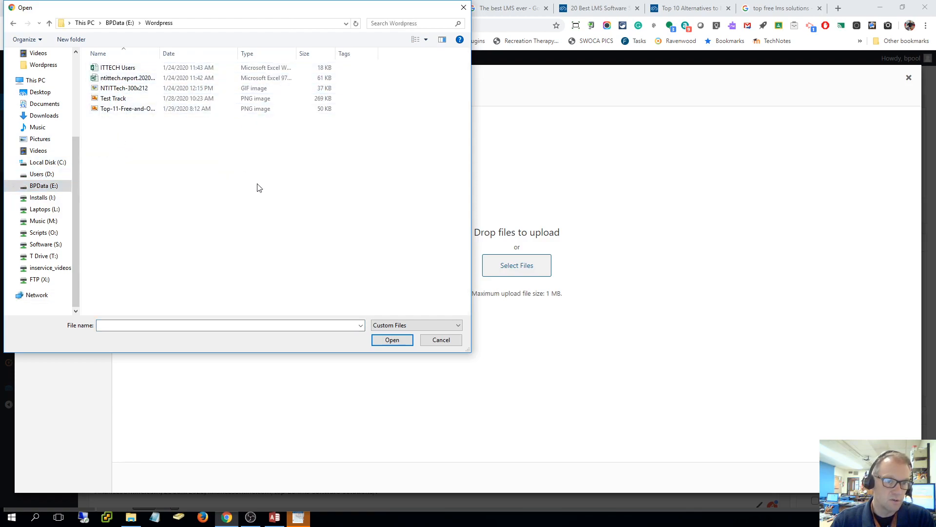
mouse_move(124, 88)
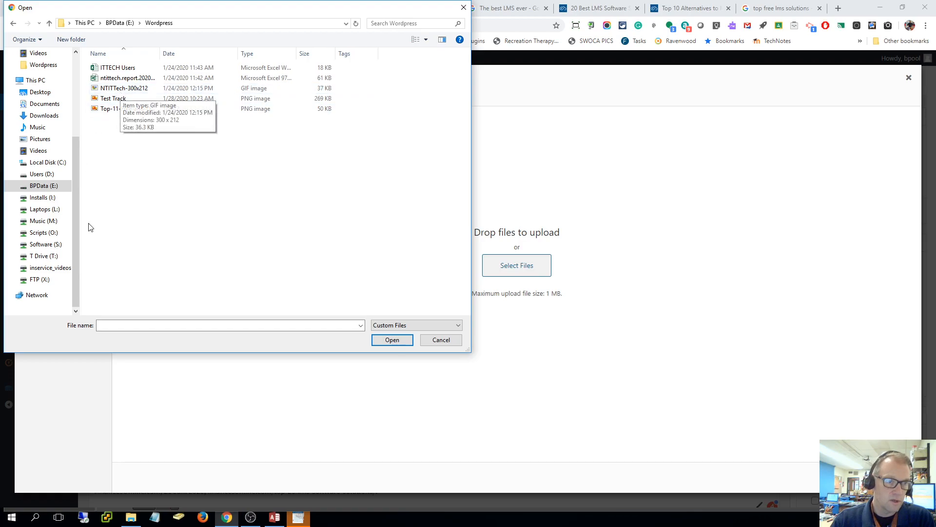
click(392, 340)
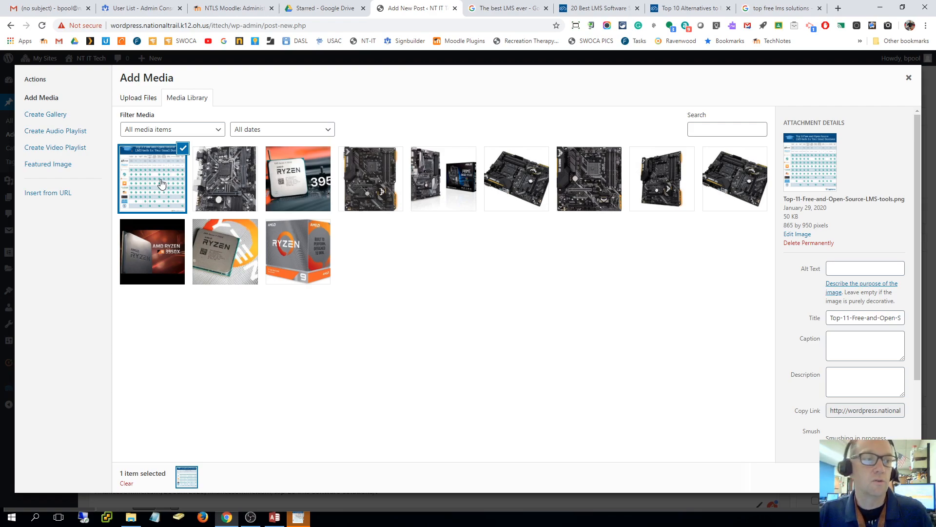
mouse_move(638, 434)
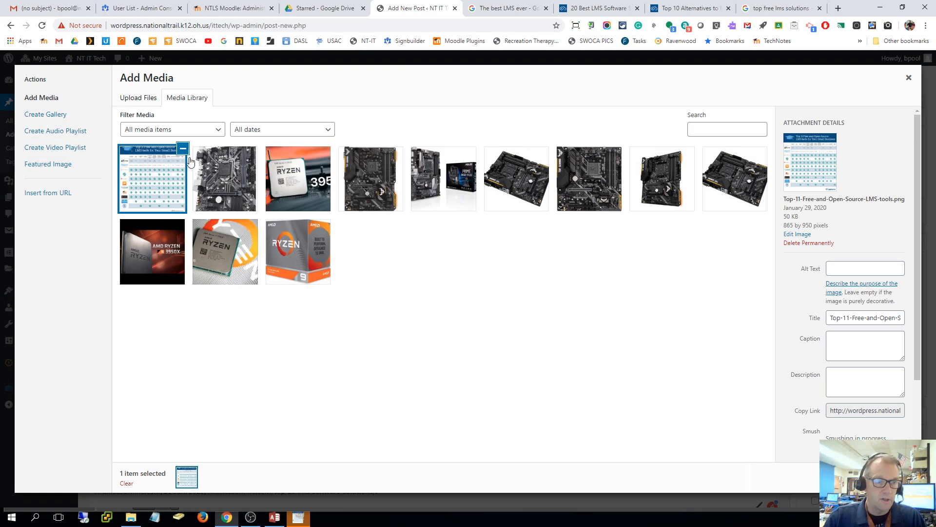
- Select the chart in the Media Library and begin entering 'Top' as its alt text
click(152, 178)
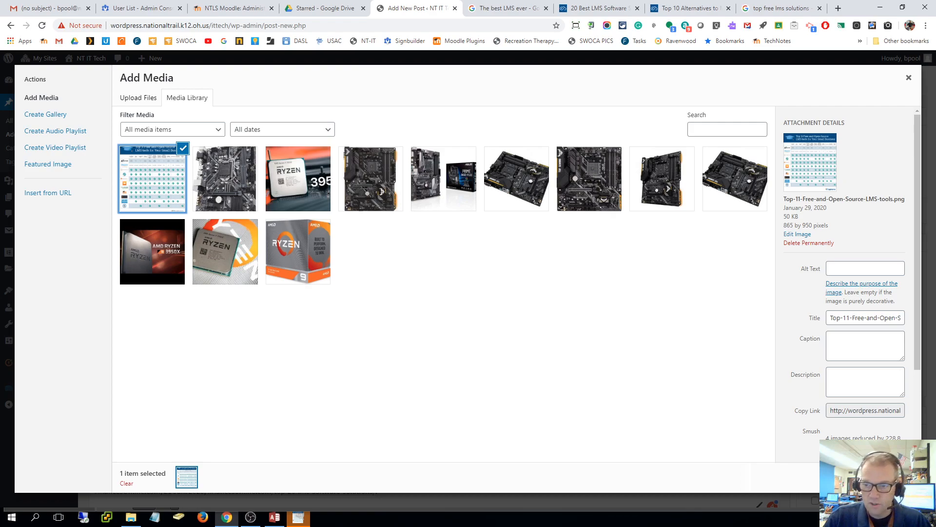
click(865, 268)
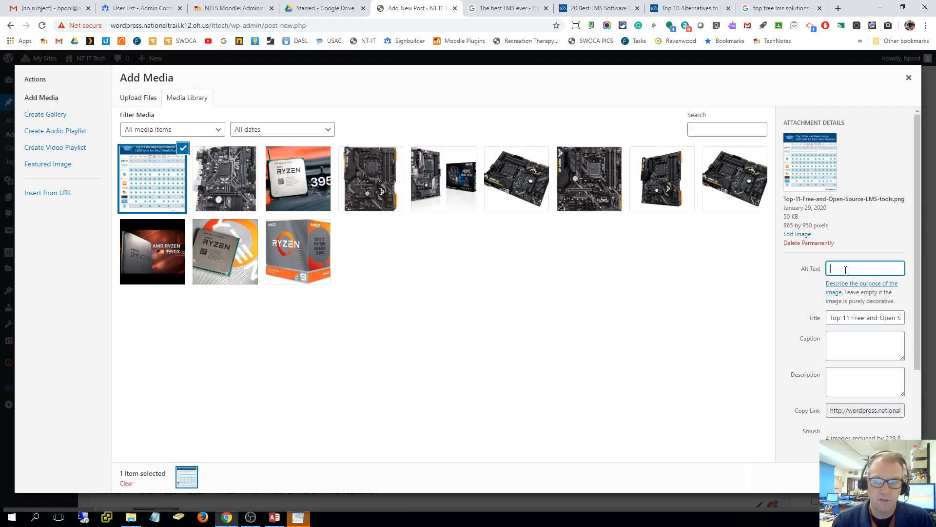
text(T)
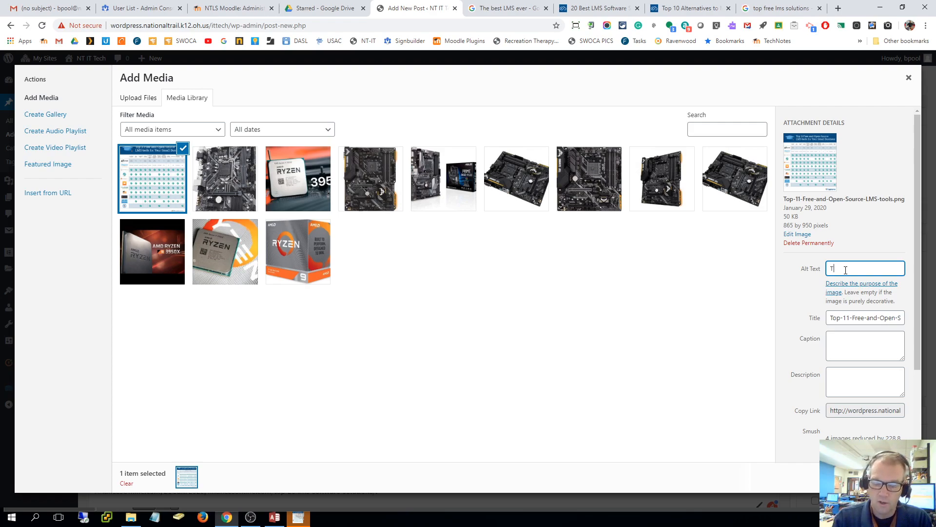
text(op)
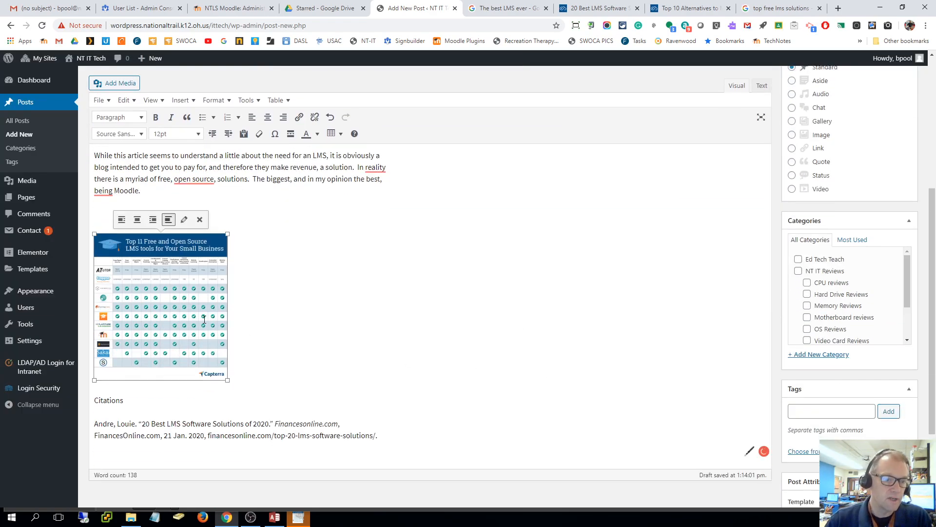
- Enlarge the LMS chart image by its corner handle and align it center
drag(226, 379, 399, 456)
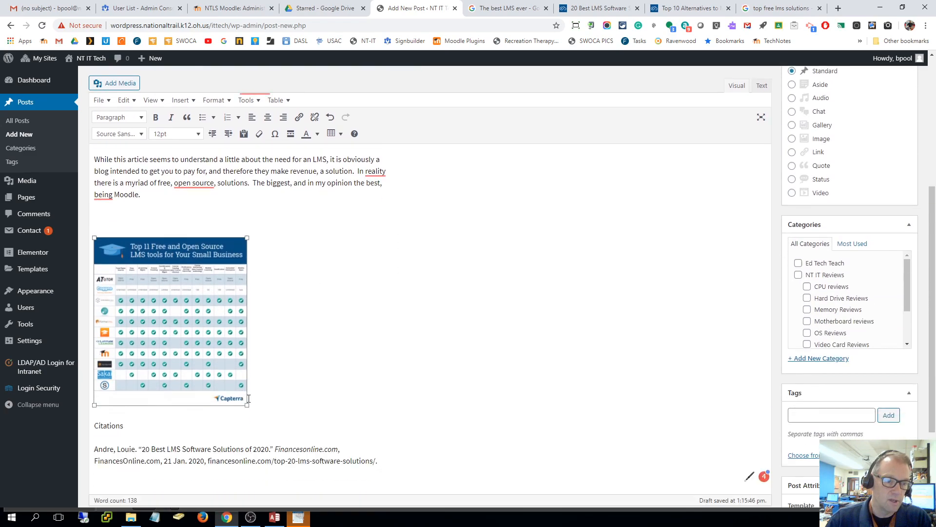
click(171, 319)
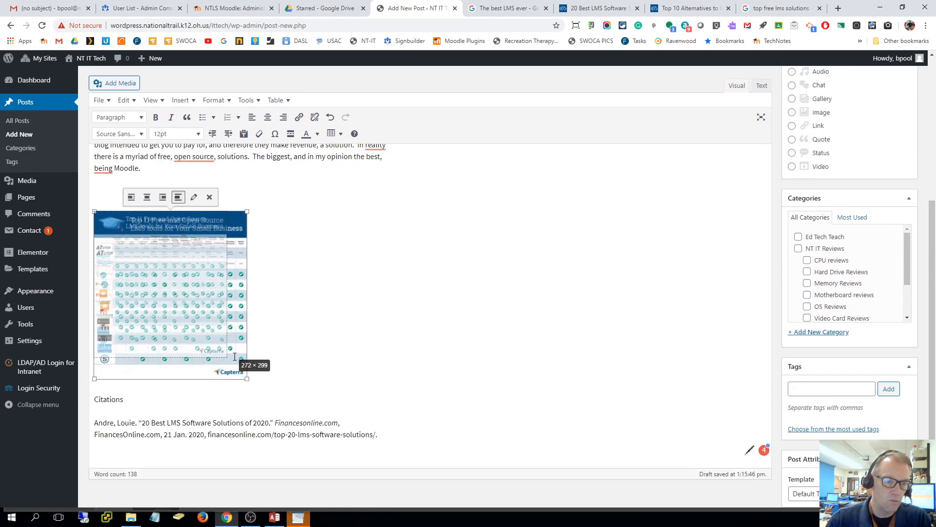
click(268, 117)
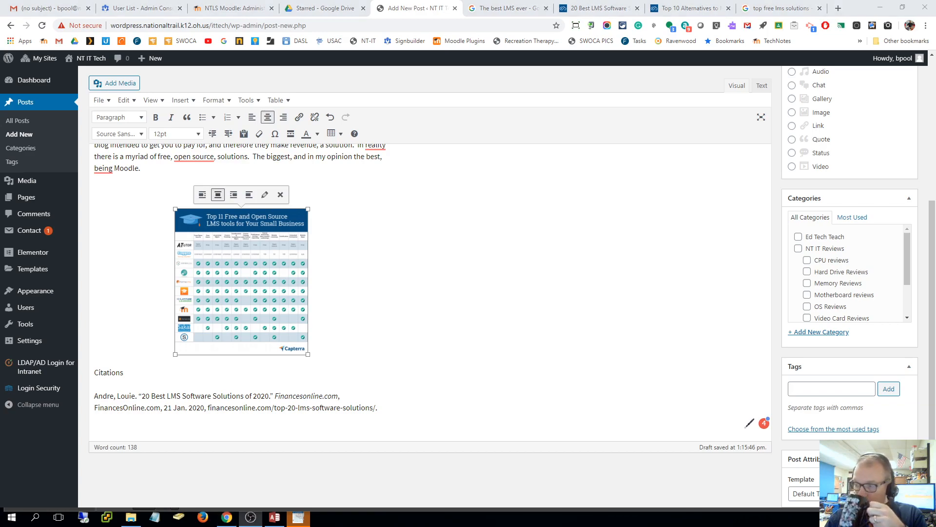
mouse_move(280, 194)
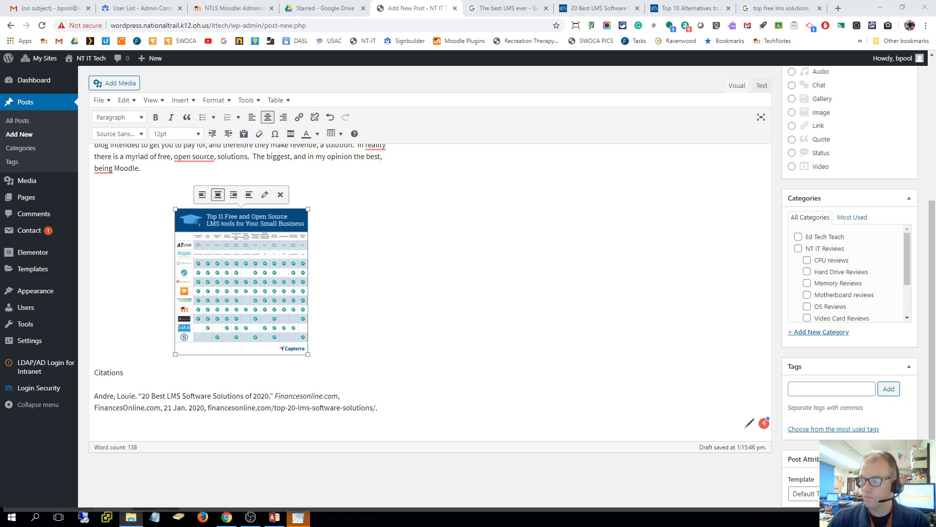
mouse_move(642, 287)
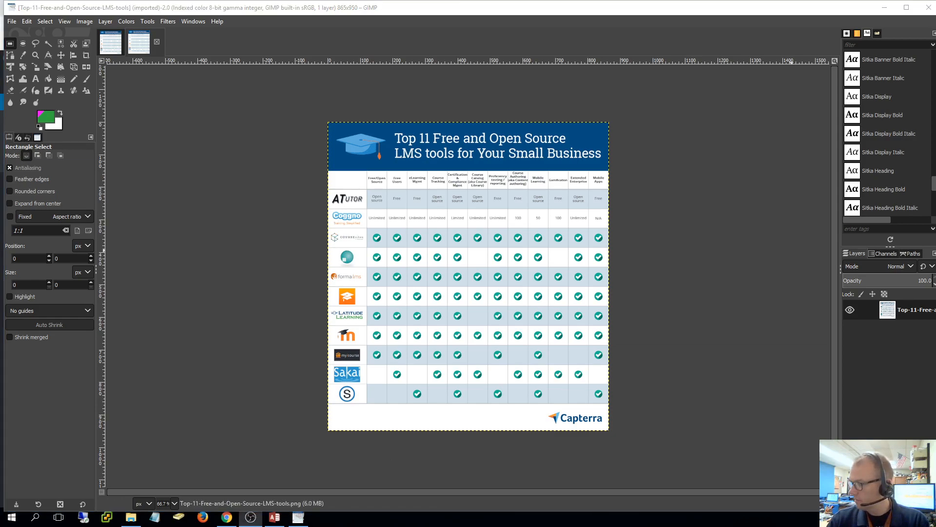
mouse_move(714, 93)
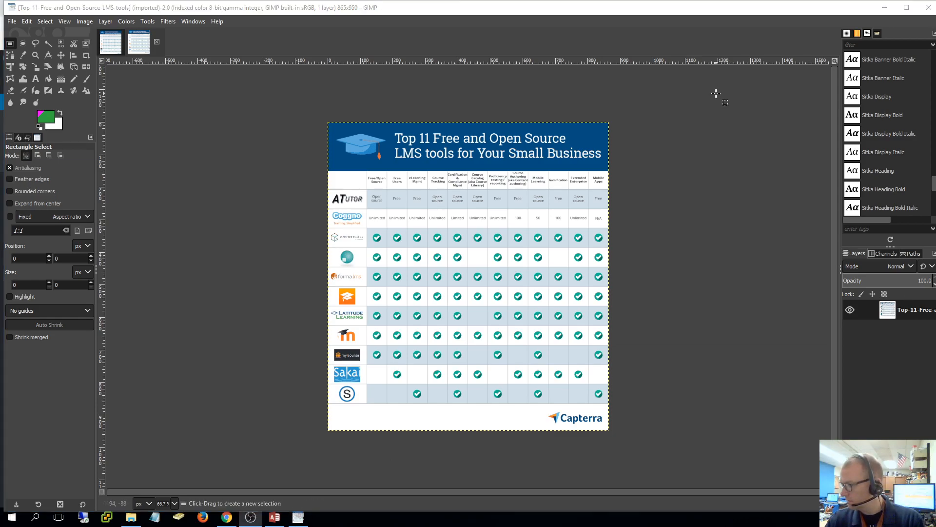
mouse_move(415, 159)
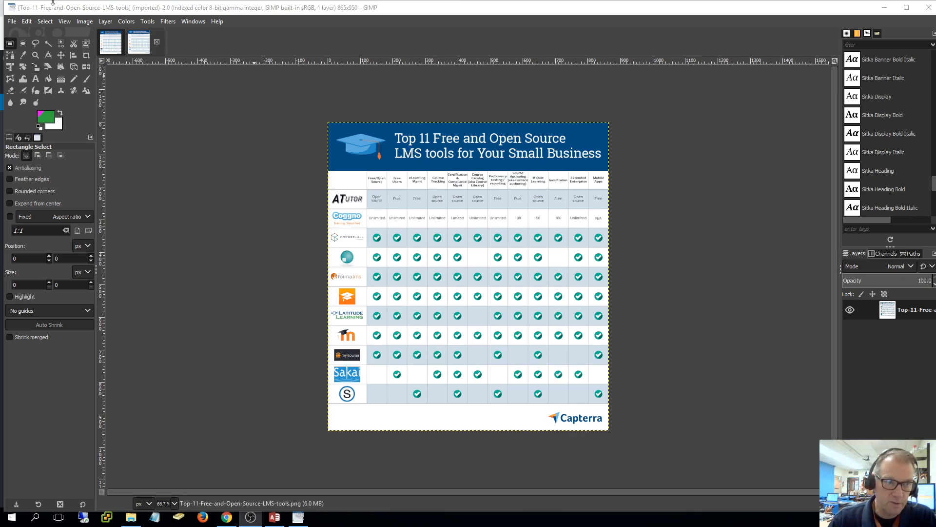
- Export the chart with a .jpg extension, with Save Exif data turned off
click(10, 21)
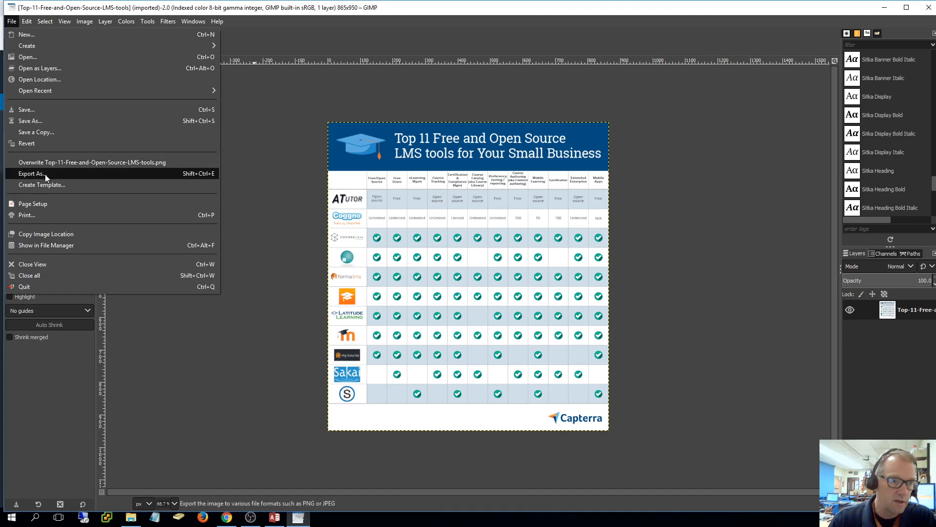
click(32, 173)
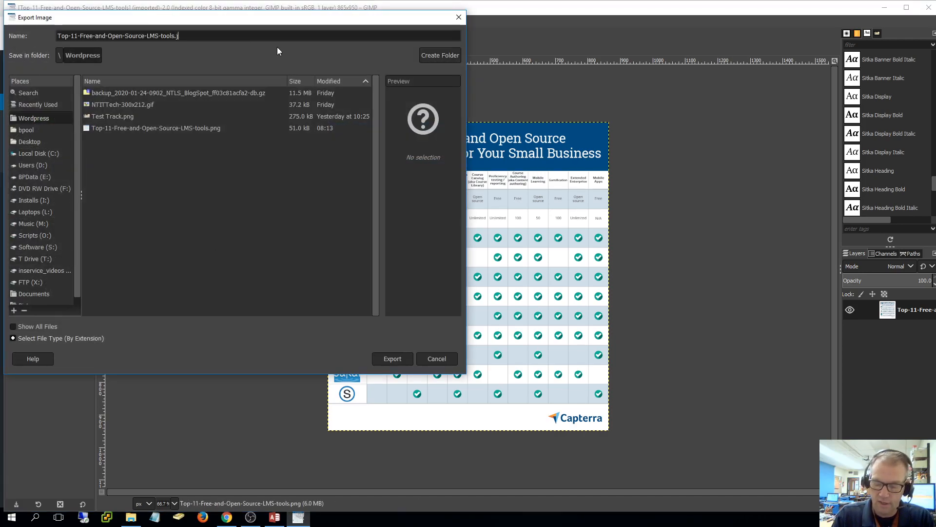
text(jpg)
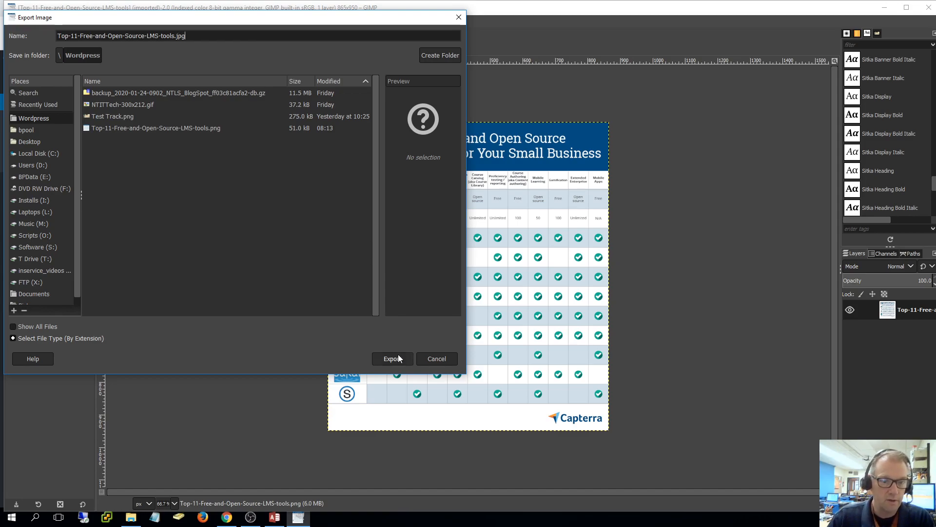
click(392, 358)
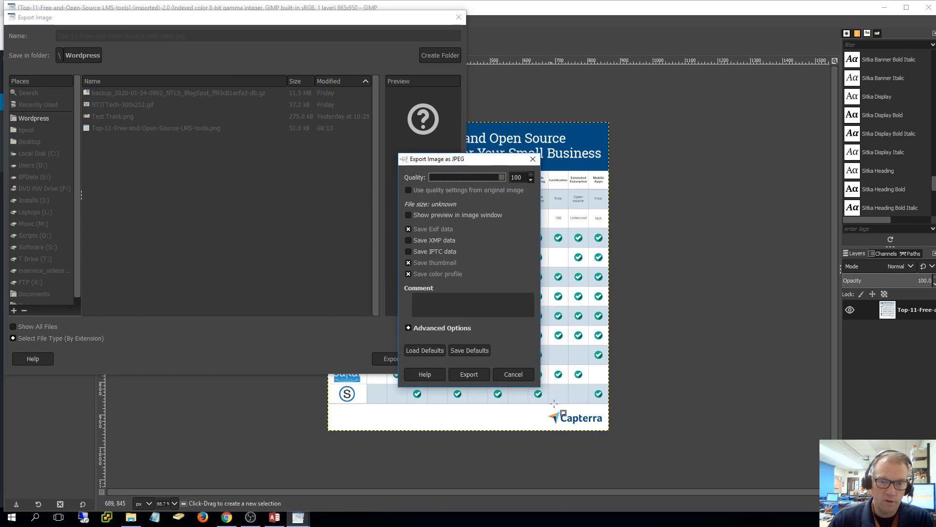
click(408, 229)
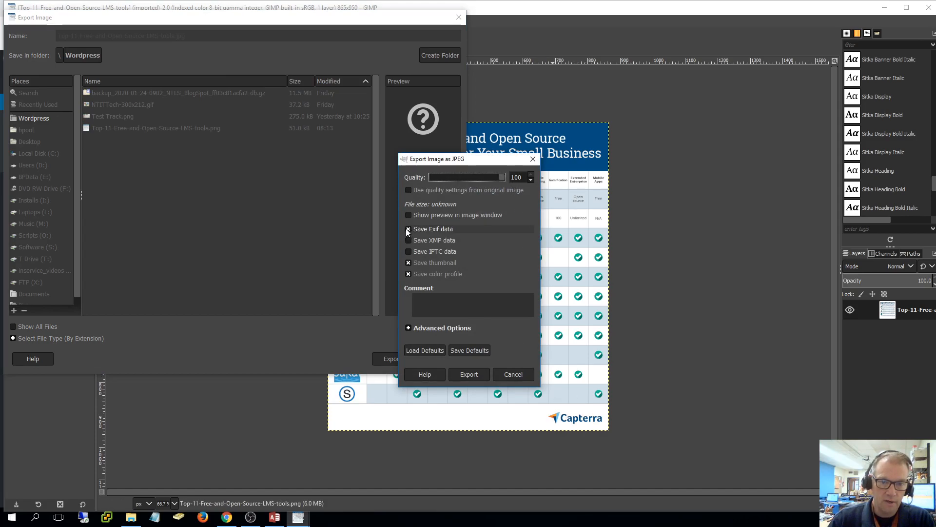
click(408, 228)
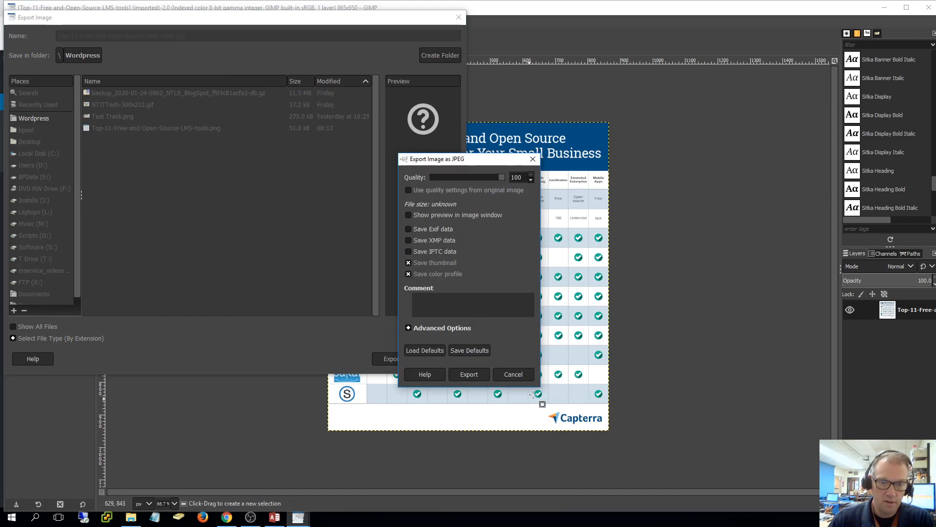
click(468, 375)
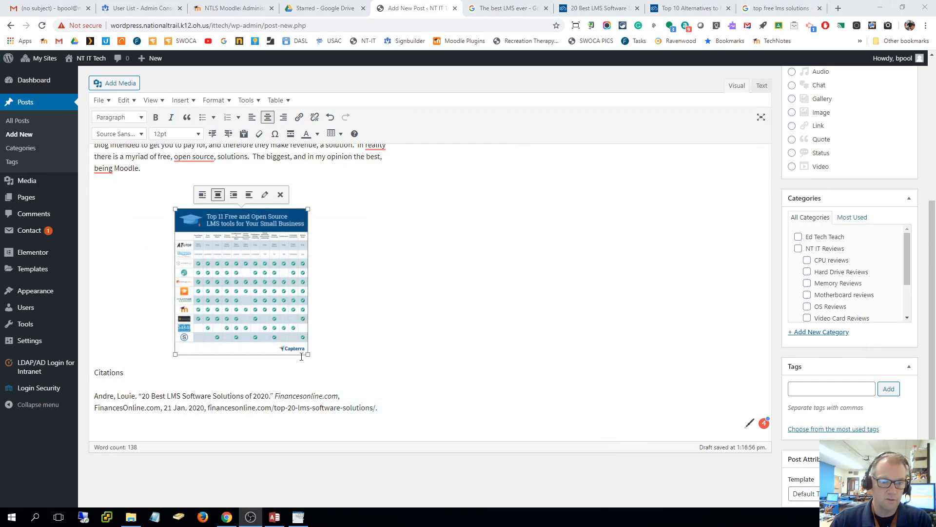
mouse_move(280, 194)
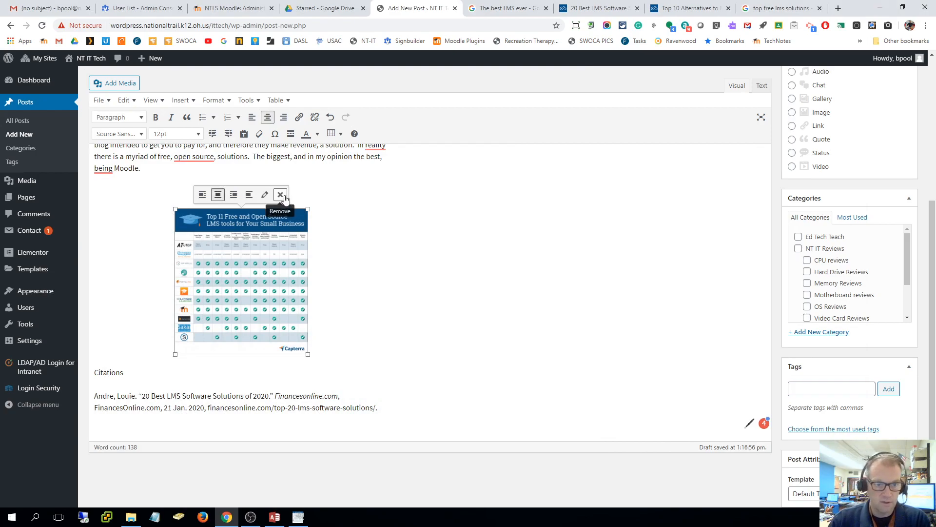
- Remove the old chart image and upload the JPEG version, entering 'Top Free LMS'
click(279, 194)
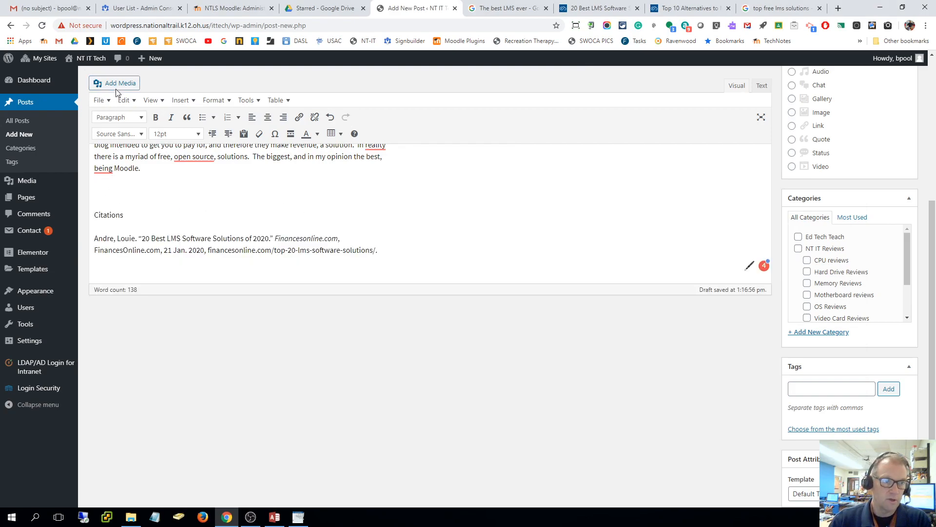
click(114, 82)
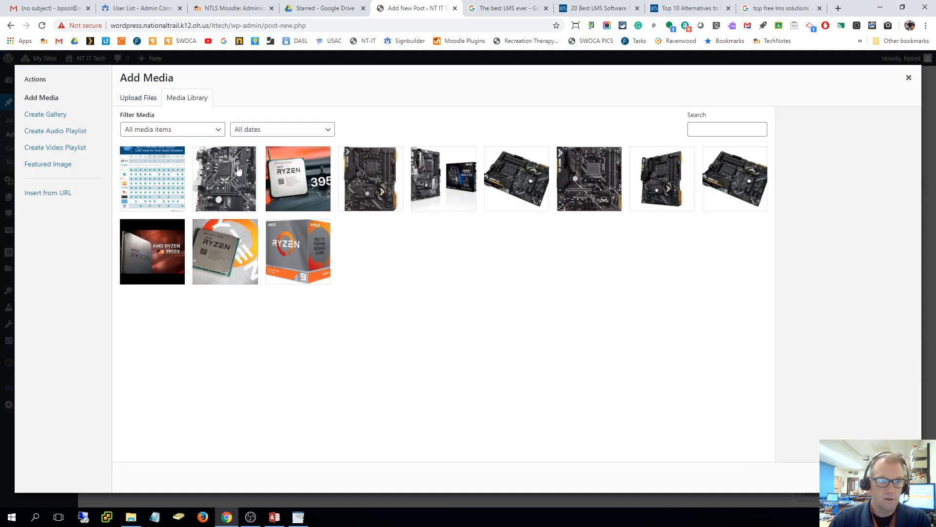
click(138, 98)
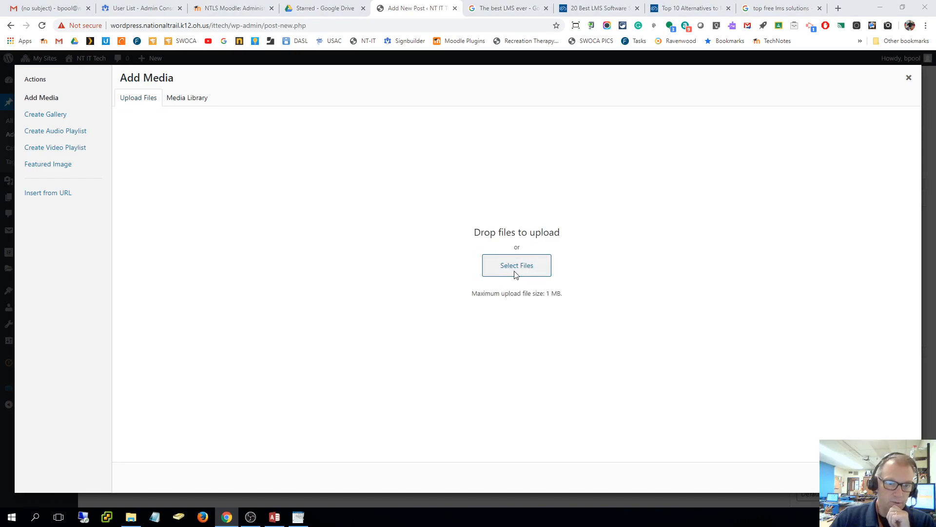
click(516, 265)
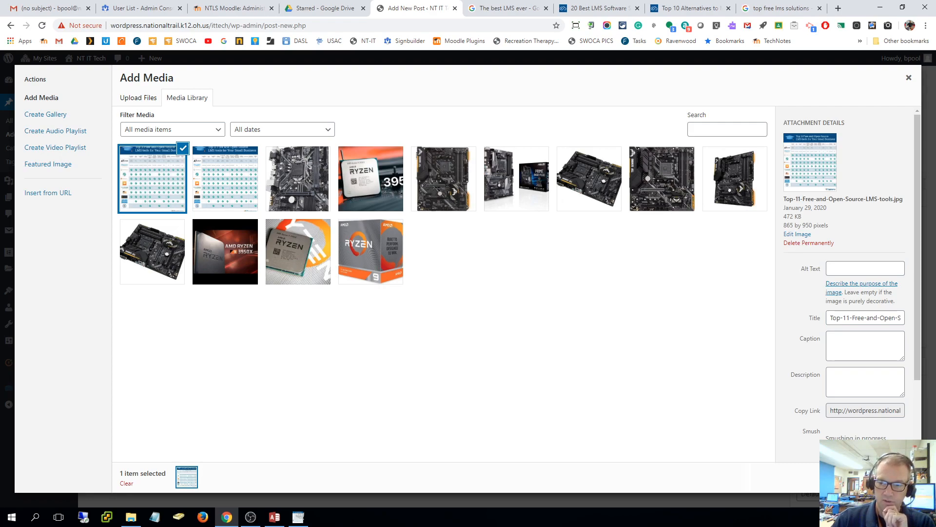
text(T)
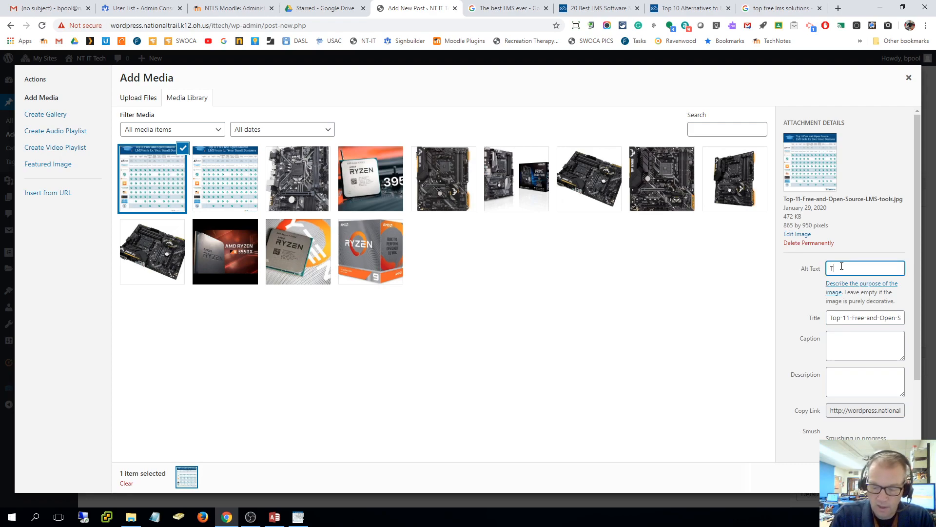
text(Top Free)
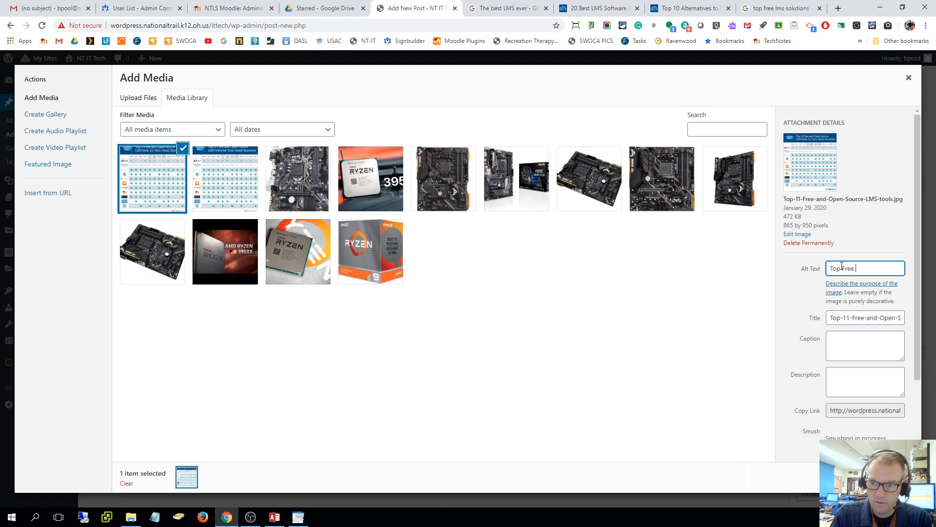
text(LMS)
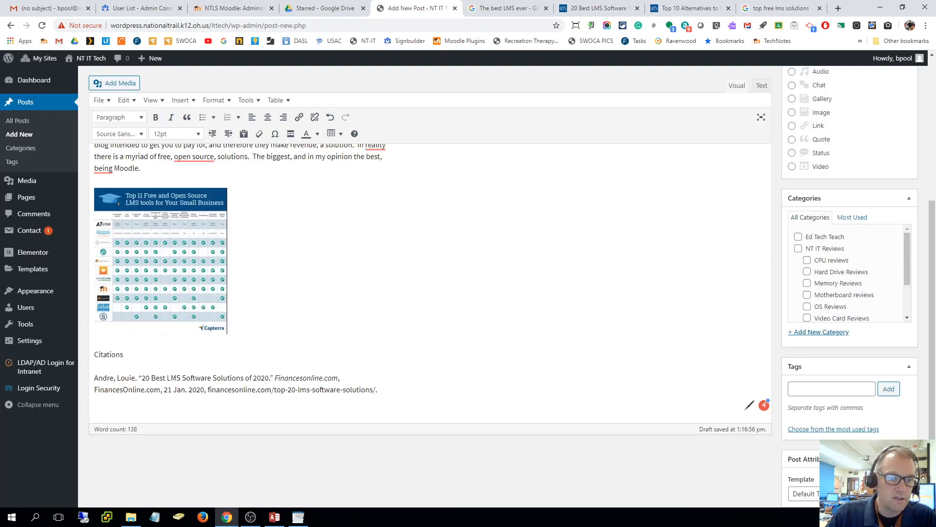
- Select the chart image, try centering it, then delete it from the post
click(159, 263)
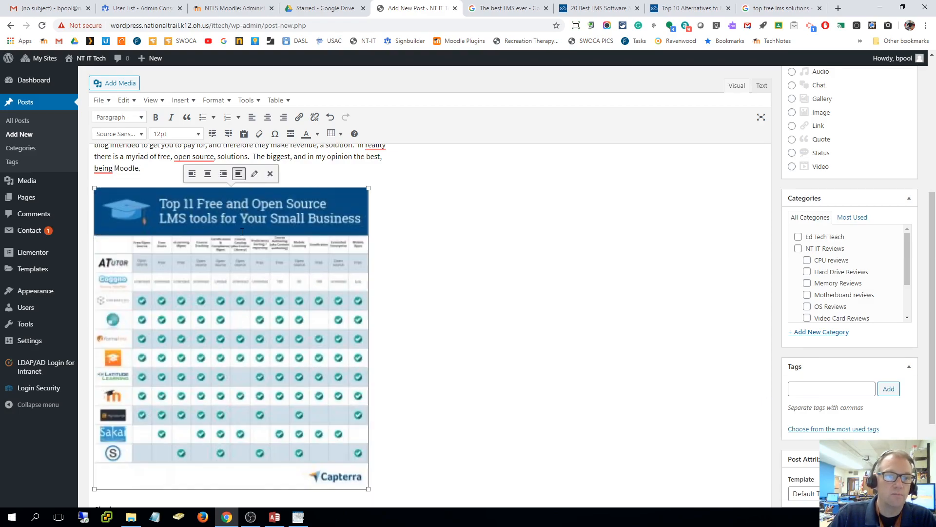
click(217, 170)
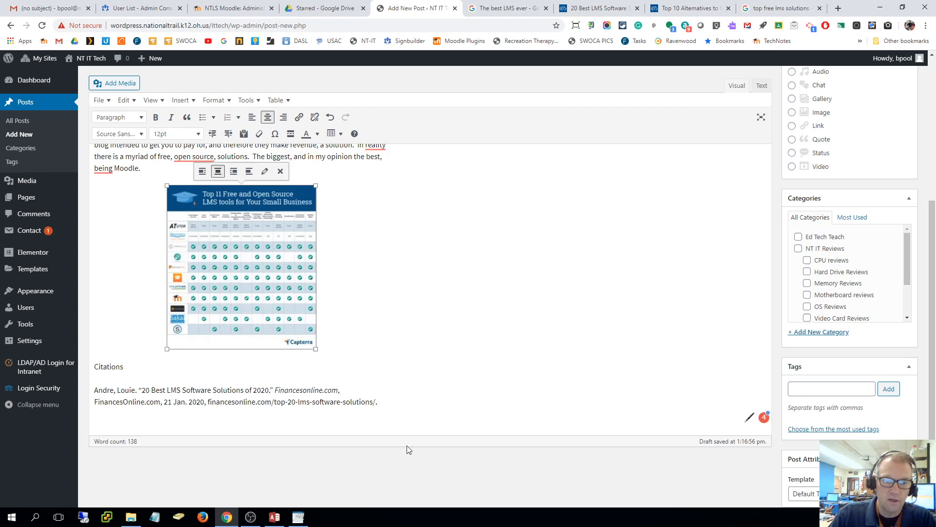
mouse_move(645, 458)
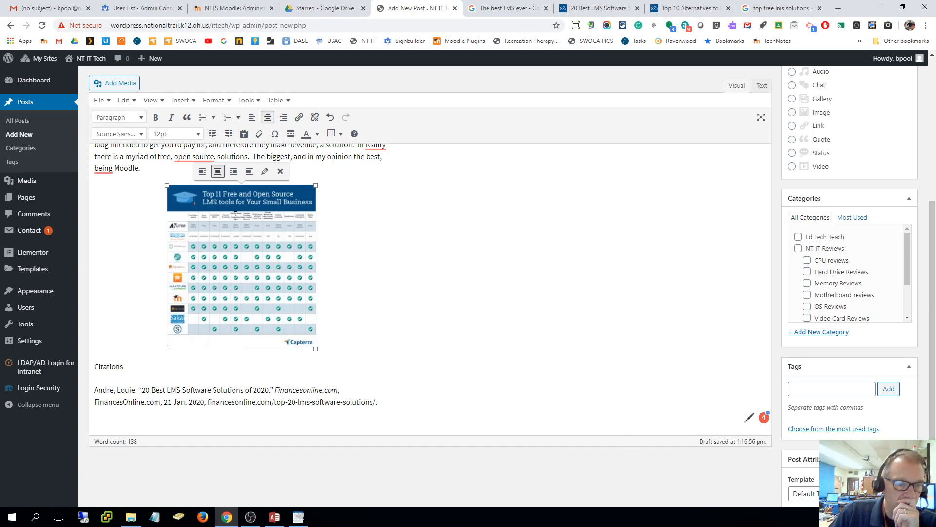
click(279, 171)
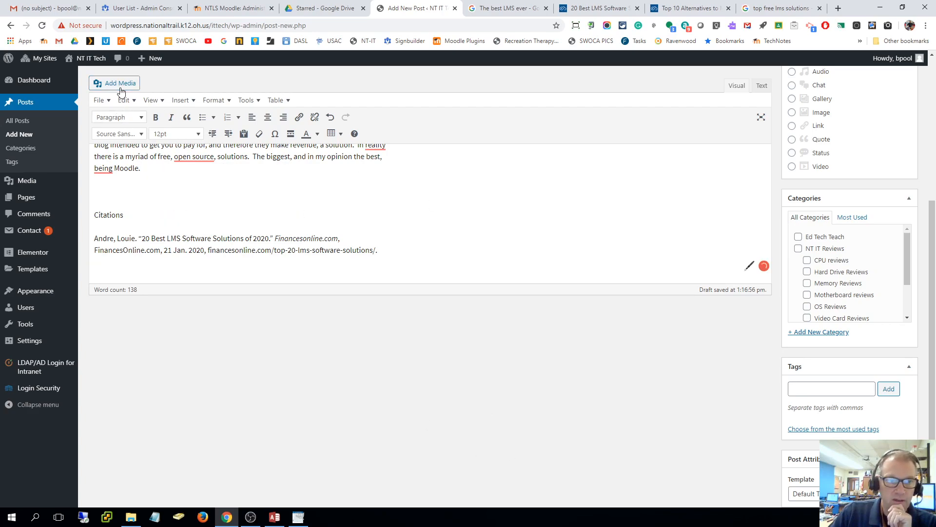
- Insert the Top-11 LMS tools image from the Media Library below the Moodle paragraph
click(118, 82)
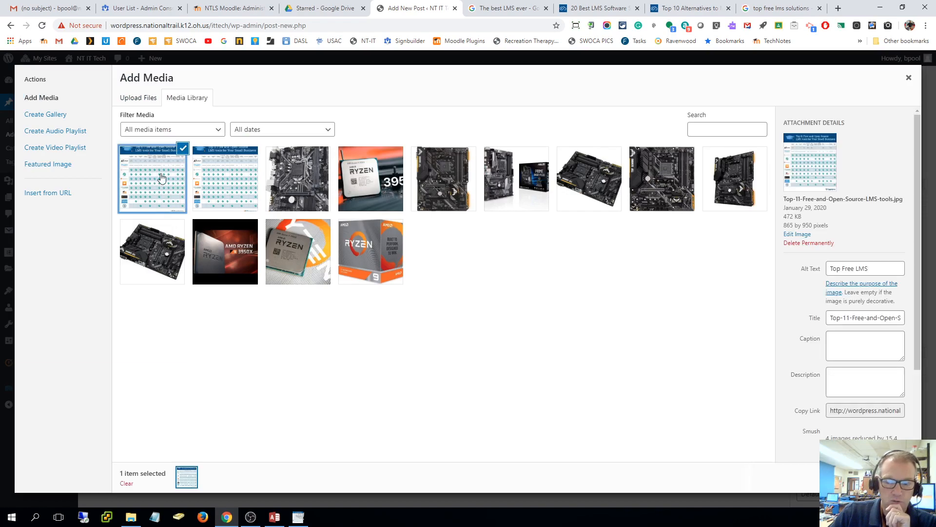
mouse_move(804, 454)
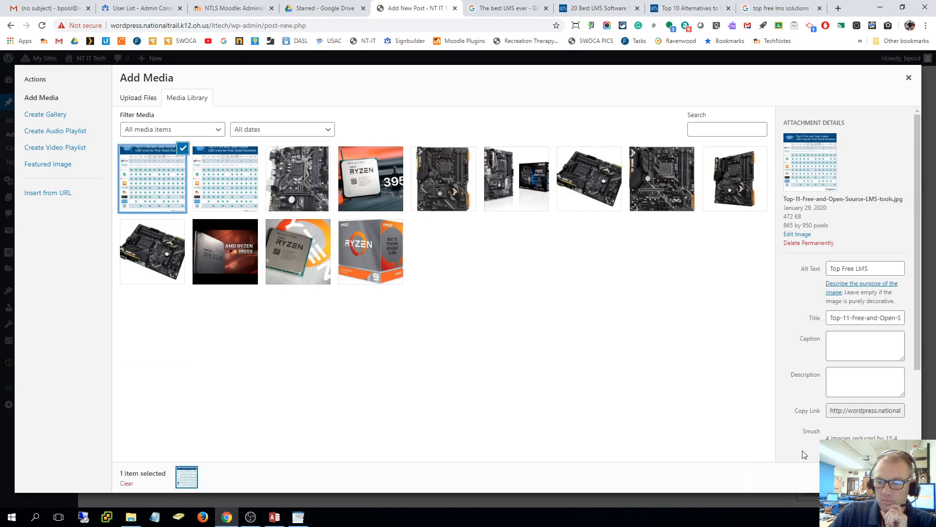
scroll(down, 3)
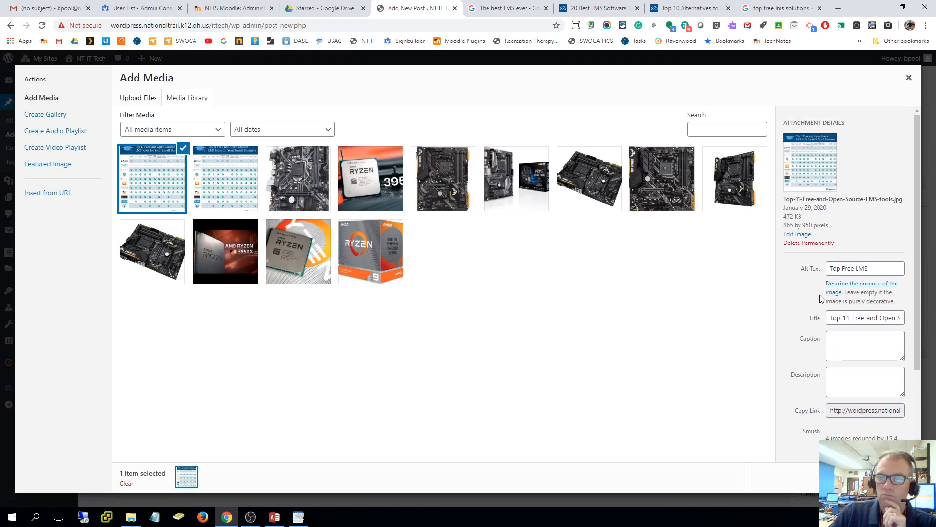
click(908, 77)
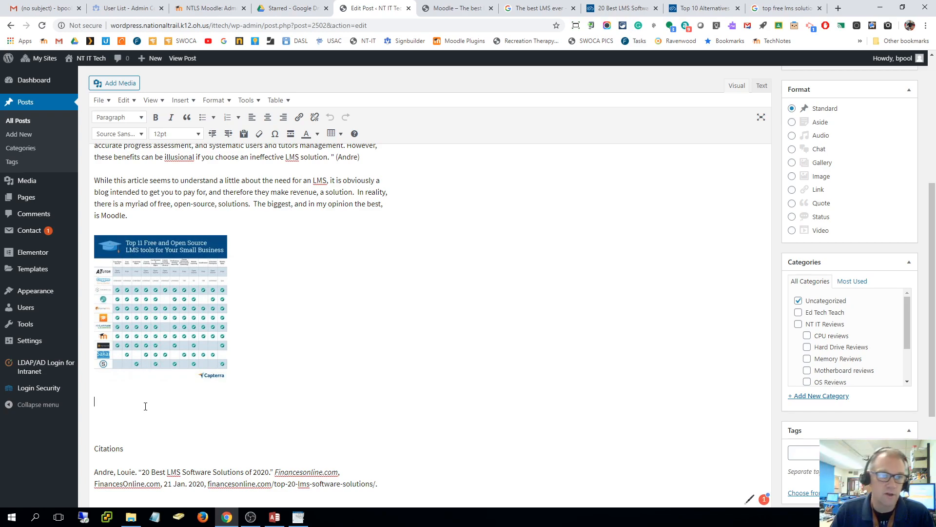
mouse_move(116, 91)
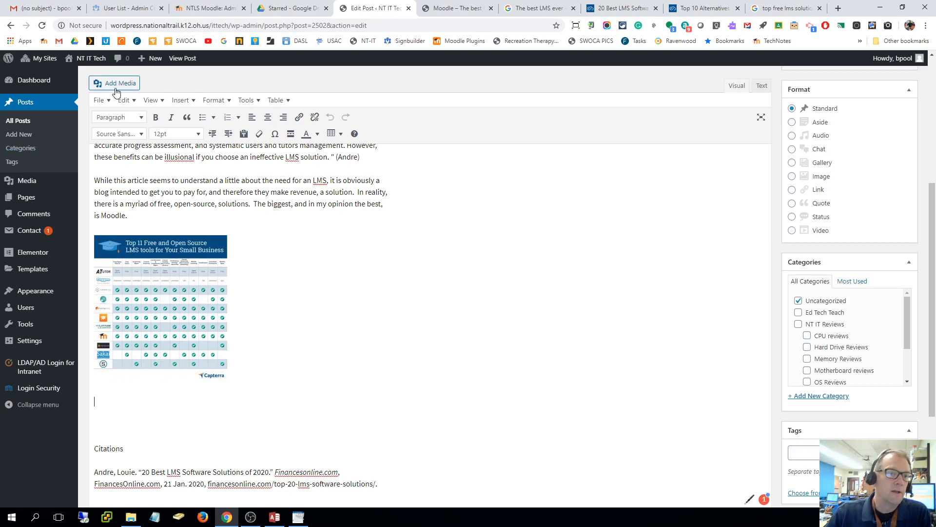
click(114, 83)
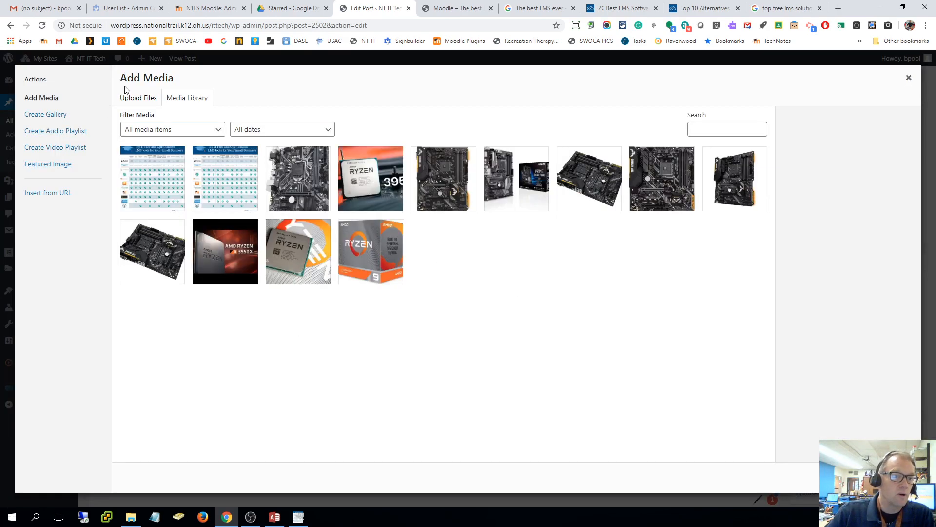
click(138, 97)
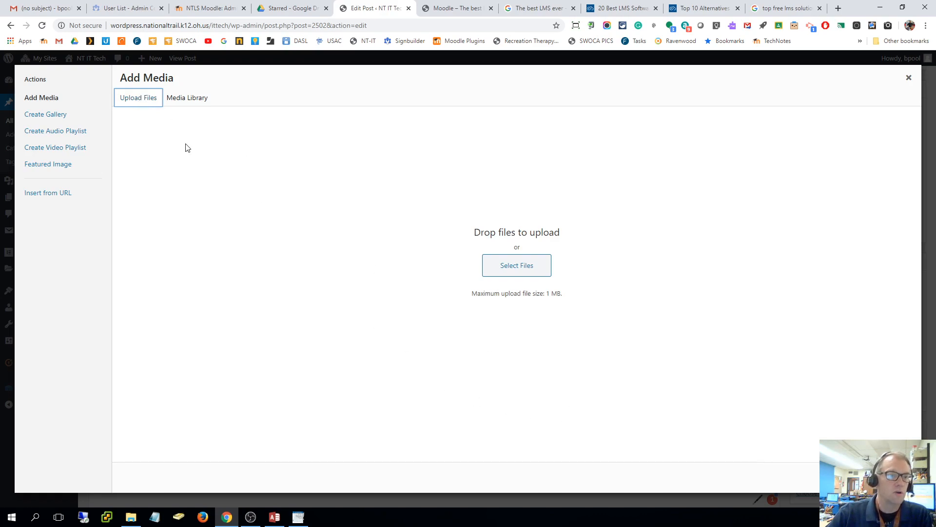
click(187, 97)
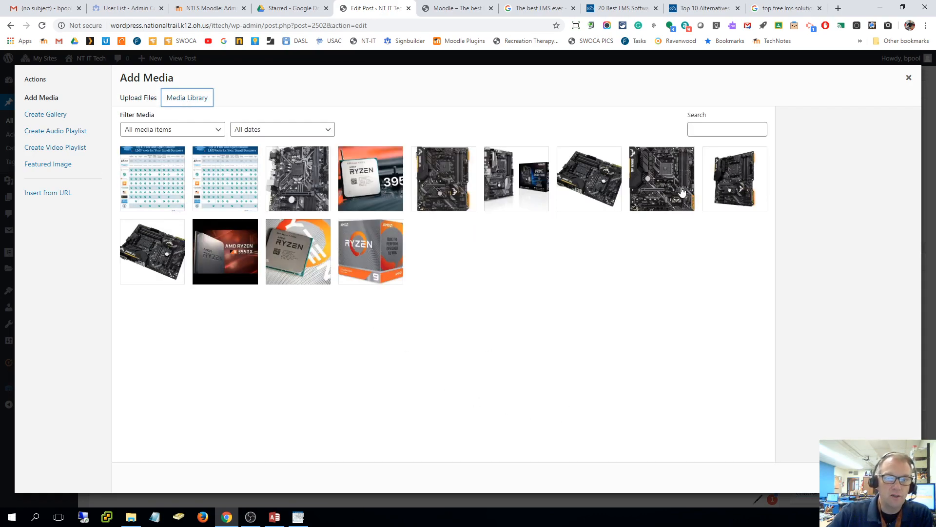
click(370, 178)
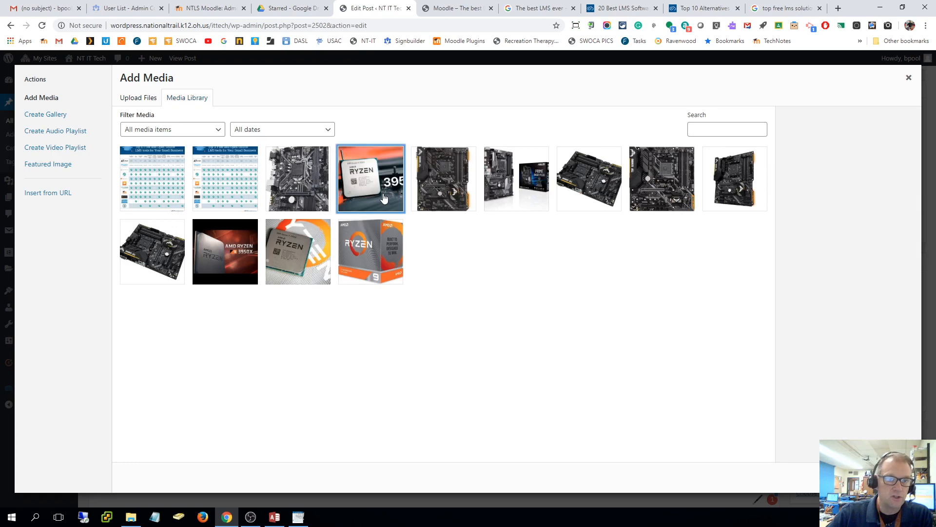
click(370, 178)
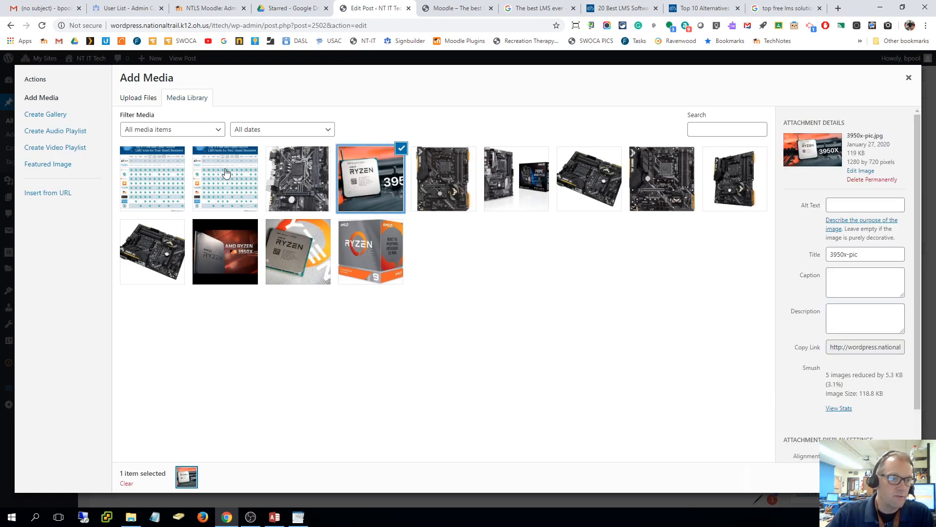
mouse_move(123, 235)
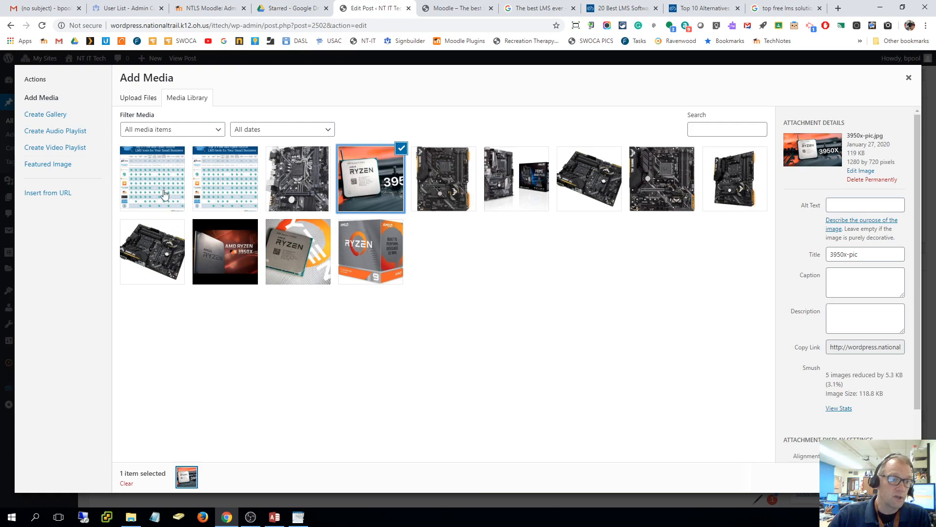
click(48, 192)
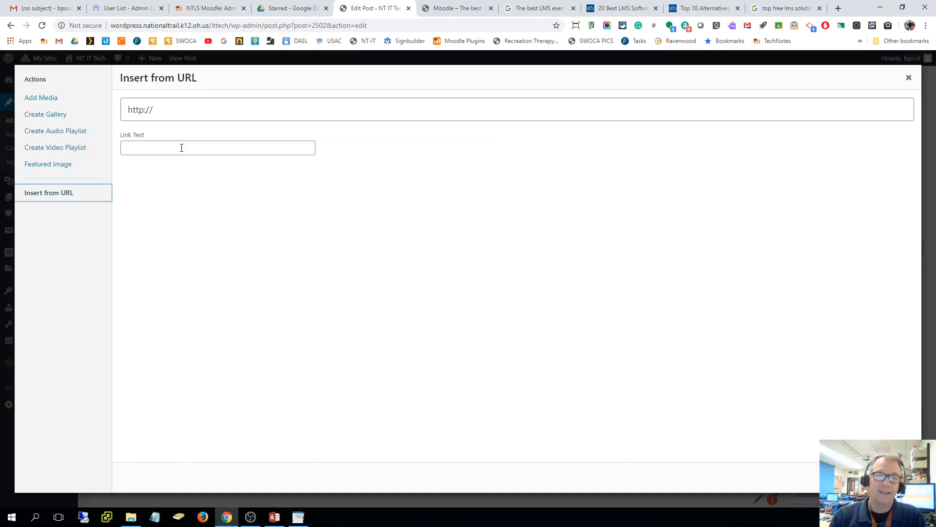
mouse_move(868, 77)
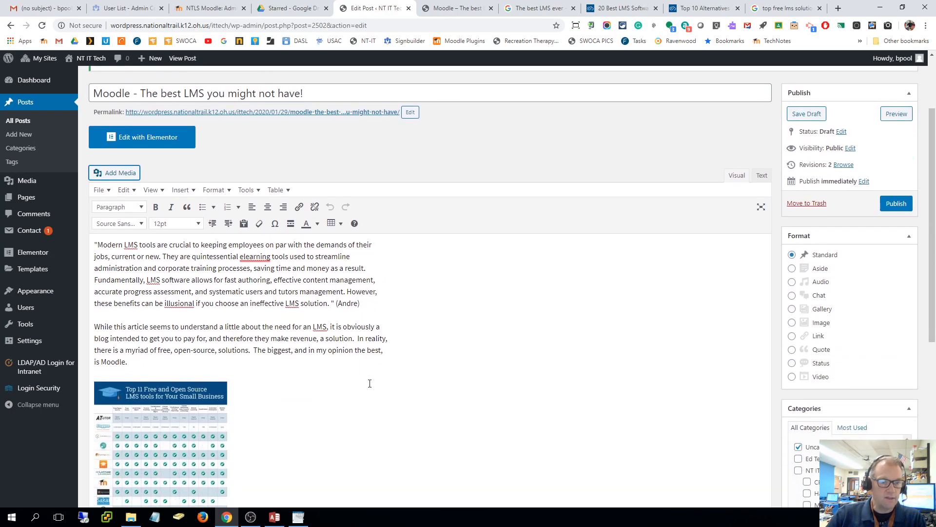
- Save the Moodle draft, then tick the Staff Tech Reviews category for the post
scroll(down, 3)
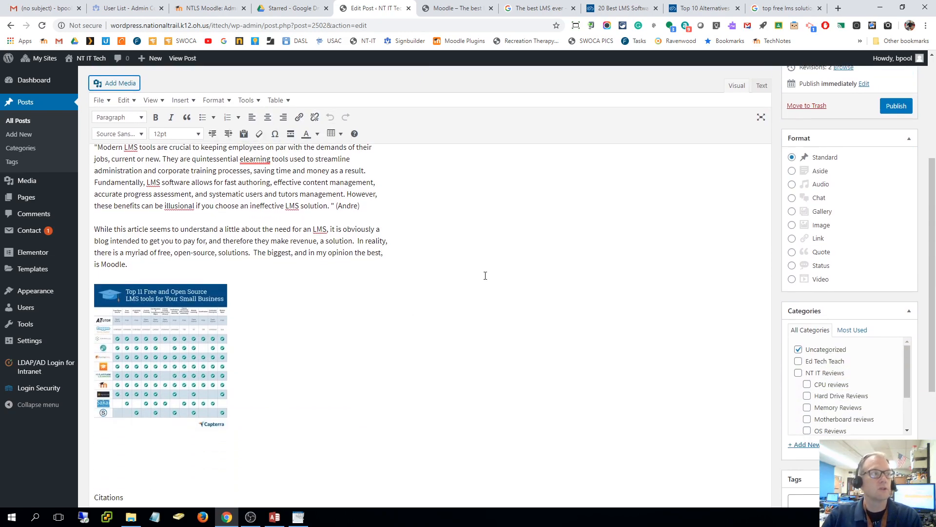
mouse_move(292, 357)
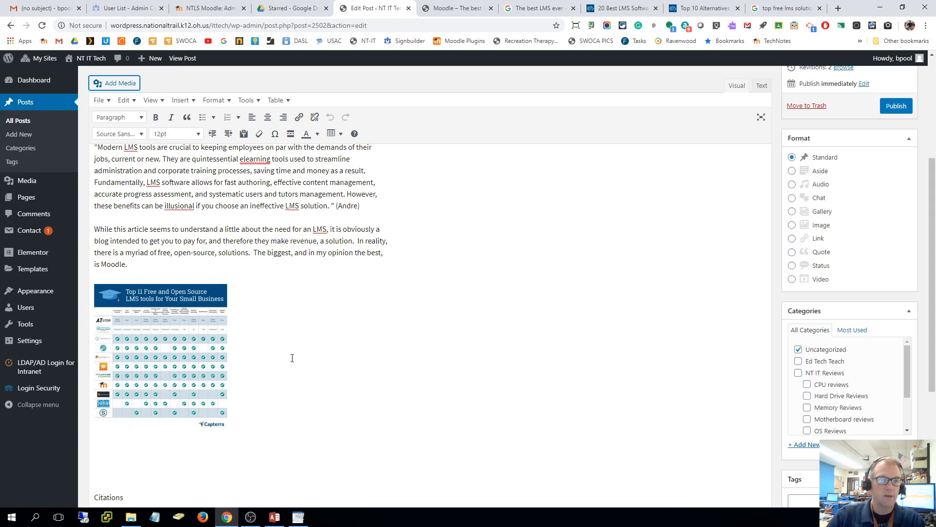
mouse_move(364, 338)
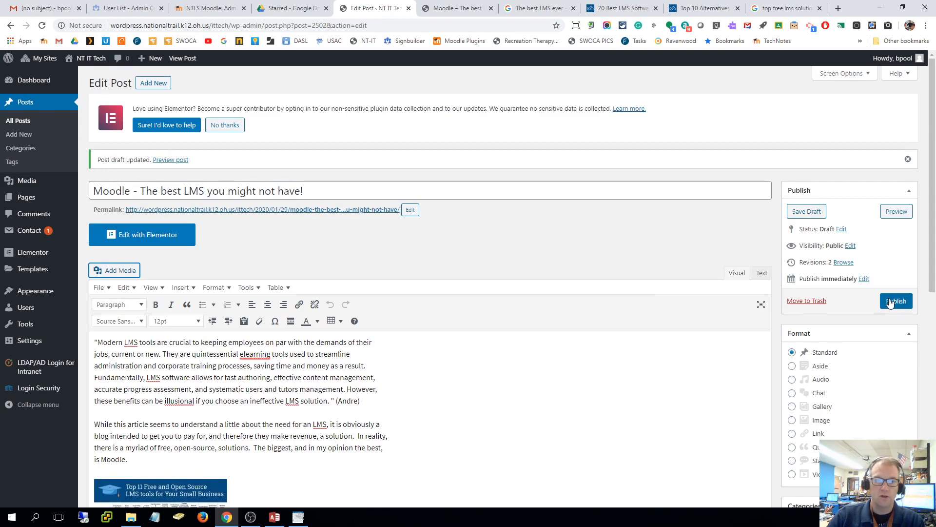
click(896, 300)
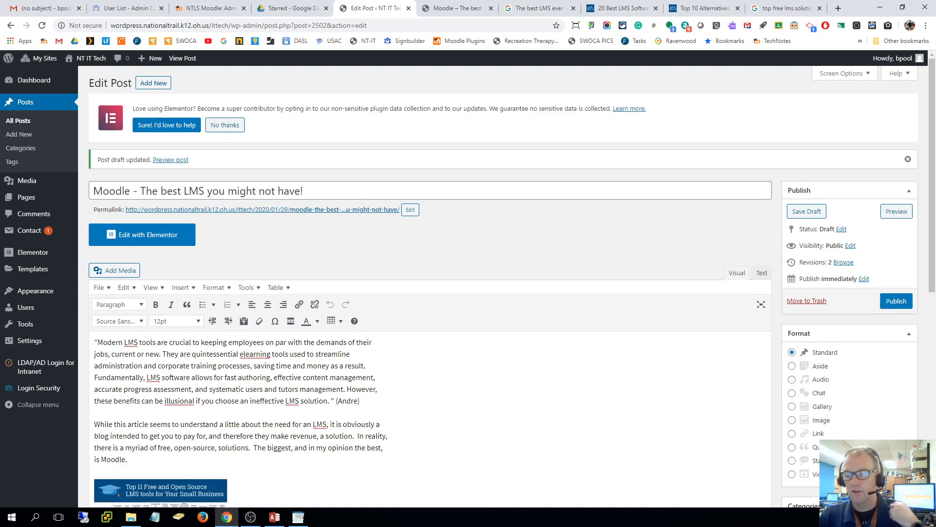
scroll(down, 3)
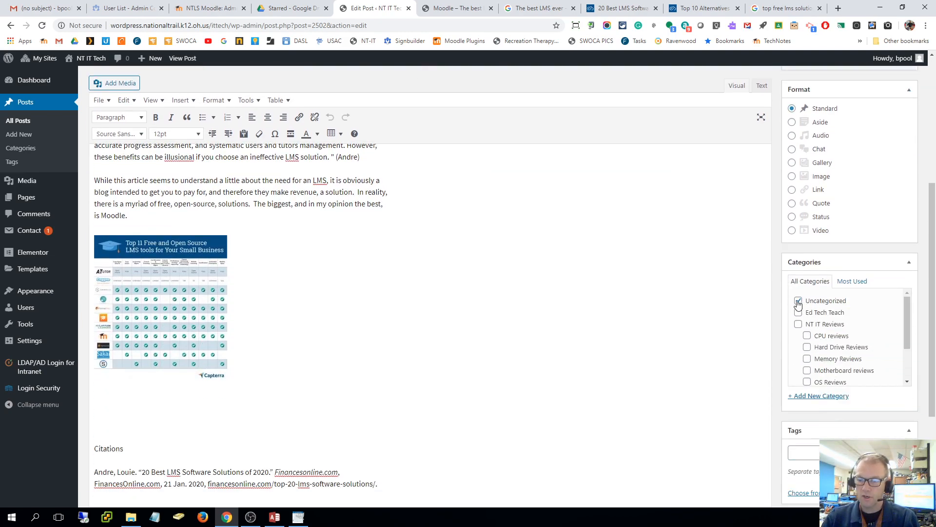
scroll(down, 3)
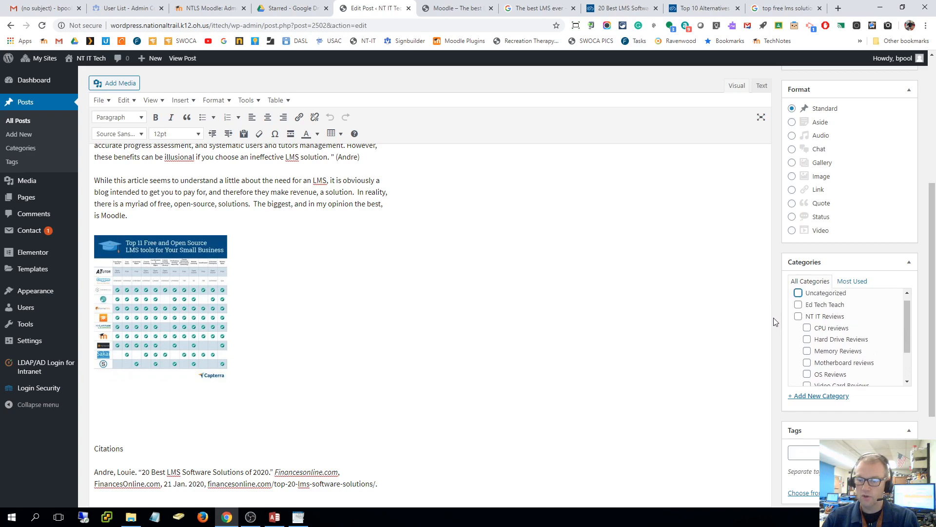
scroll(down, 3)
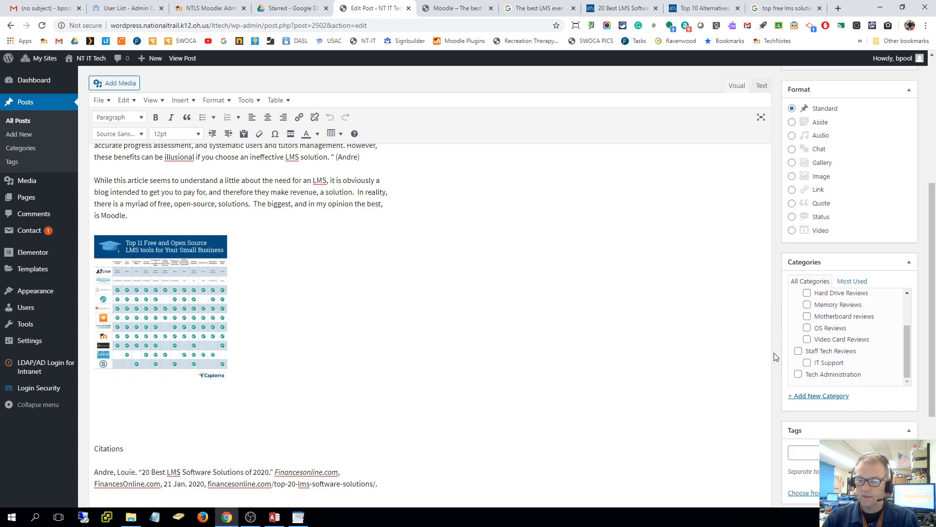
click(798, 350)
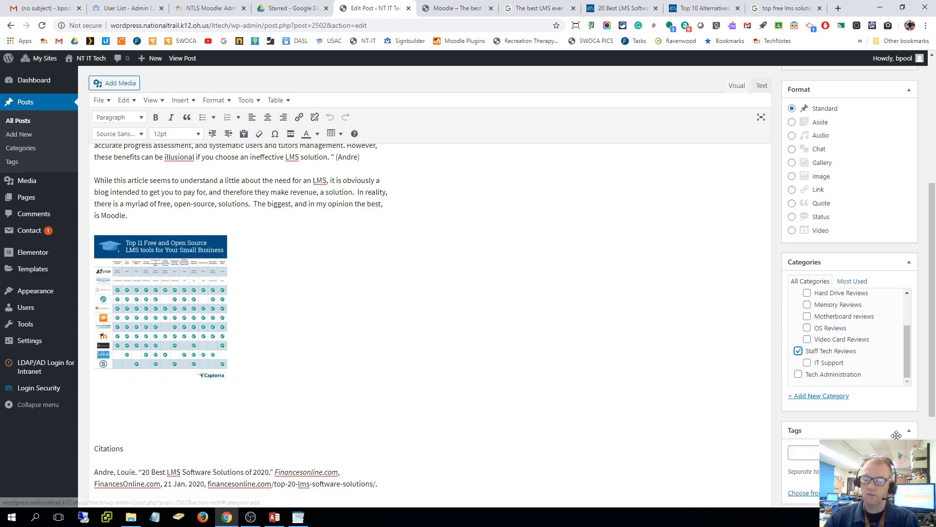